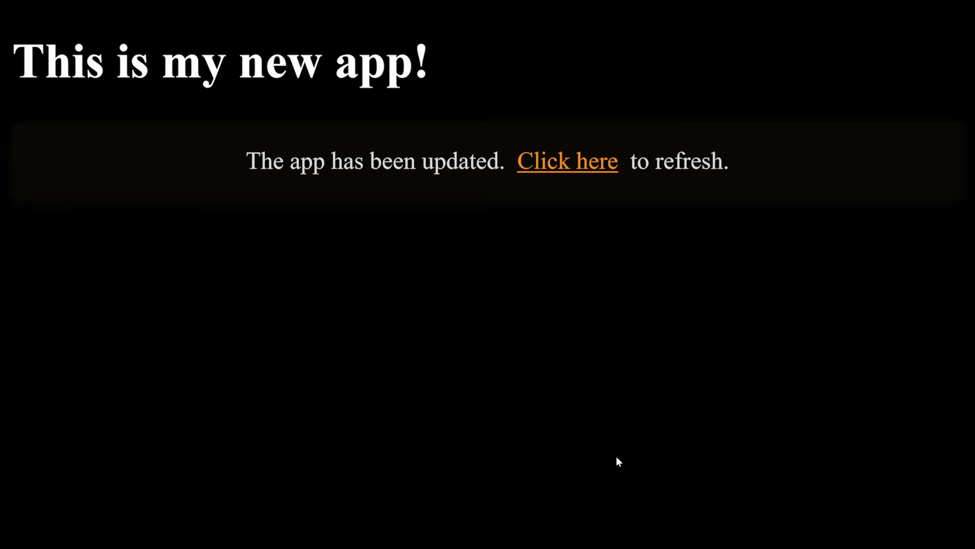
{"action": "mouse_move", "coordinate": [566, 169]}
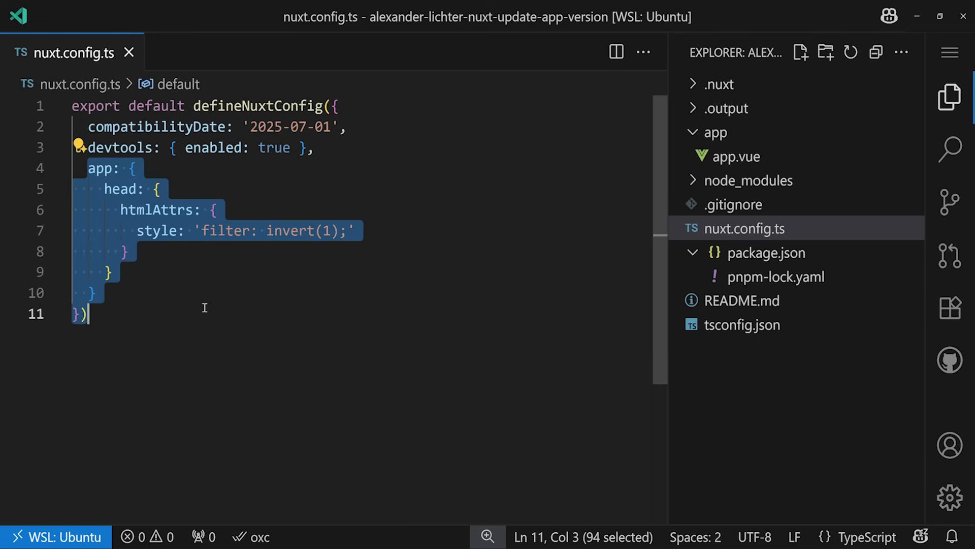
{"action": "mouse_move", "coordinate": [734, 156]}
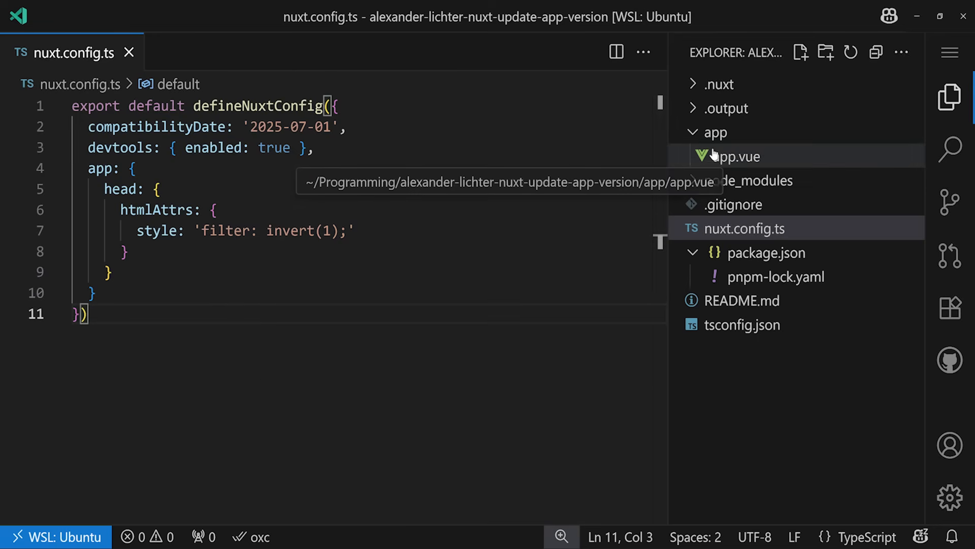
Open app.vue from the app folder in the Explorer
{"action": "left_click", "coordinate": [734, 156]}
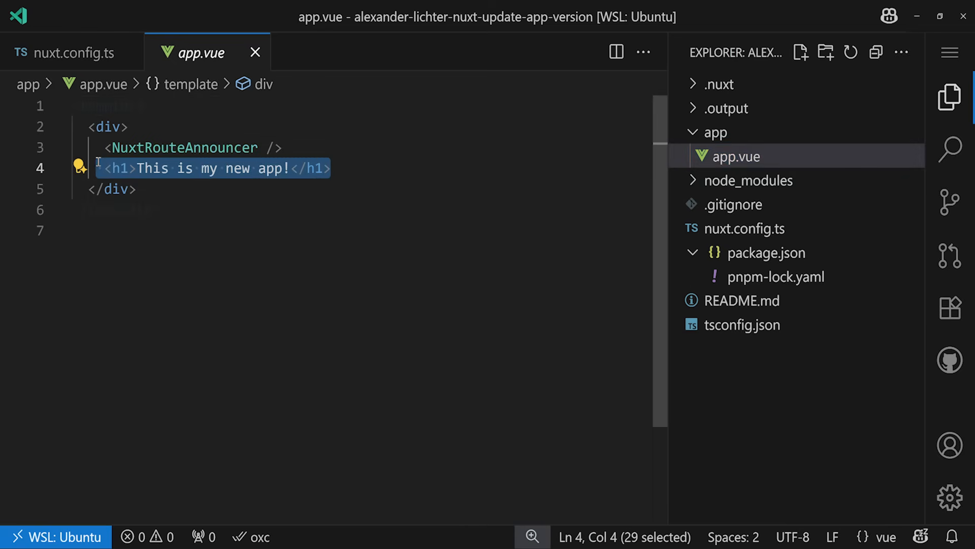
{"action": "mouse_move", "coordinate": [183, 147]}
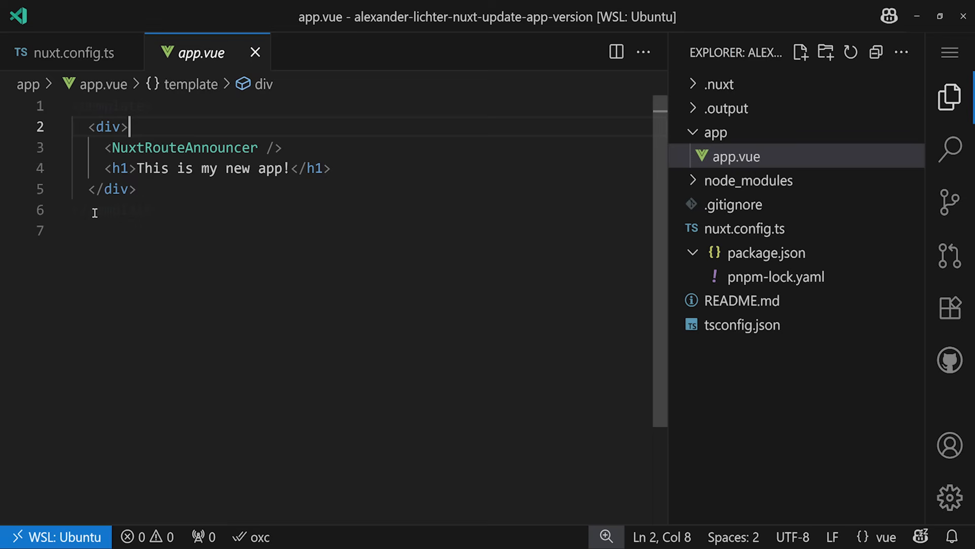
{"action": "mouse_move", "coordinate": [249, 125]}
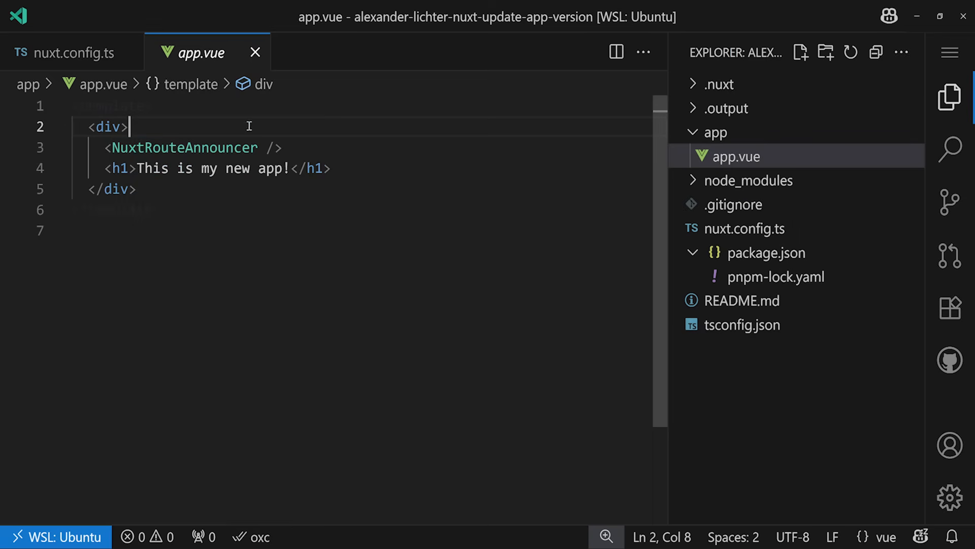
Create components/NewVersionBanner.vue with an 'There is an update! Click here to refresh' button template
{"action": "left_click", "coordinate": [801, 53]}
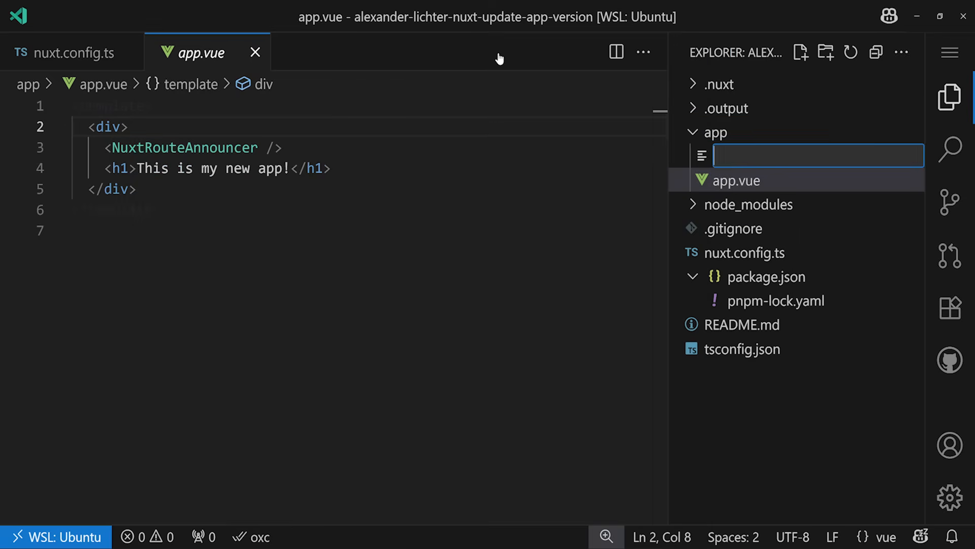
{"action": "type", "text": "component"}
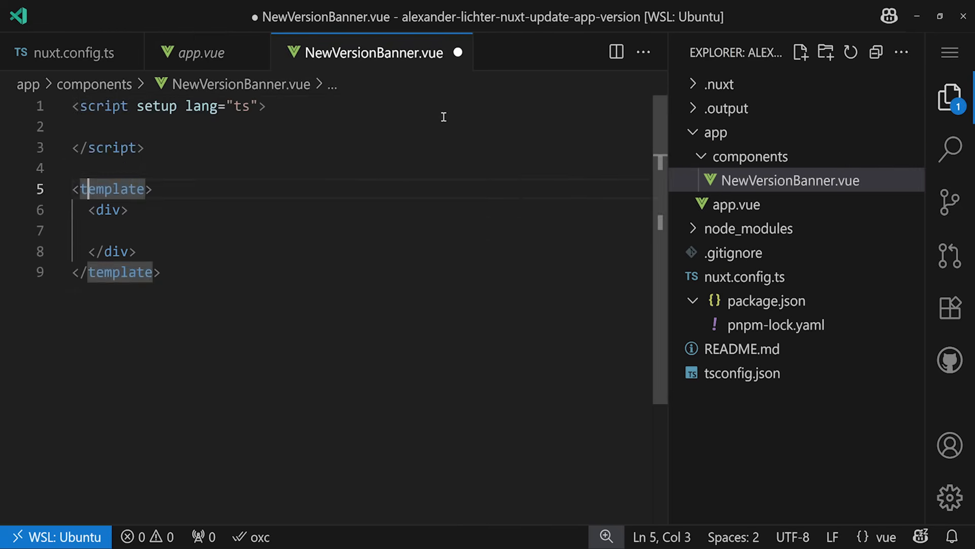
{"action": "type", "text": "<h2>her</h2>"}
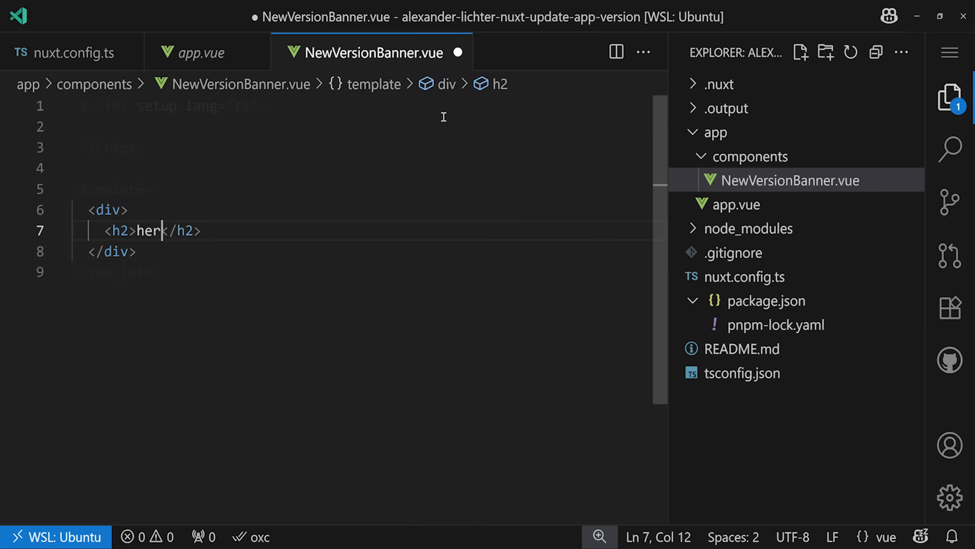
{"action": "type", "text": "There is"}
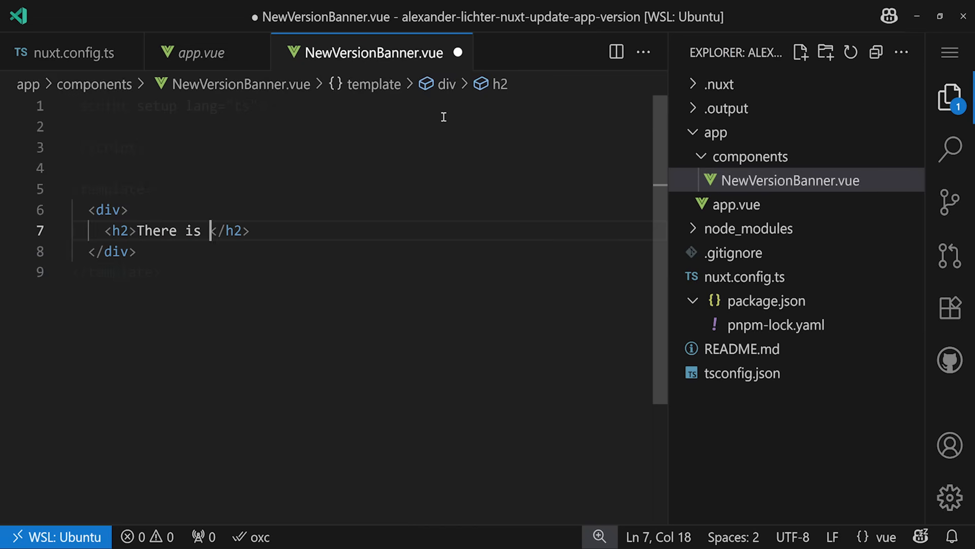
{"action": "type", "text": "an update! Click here"}
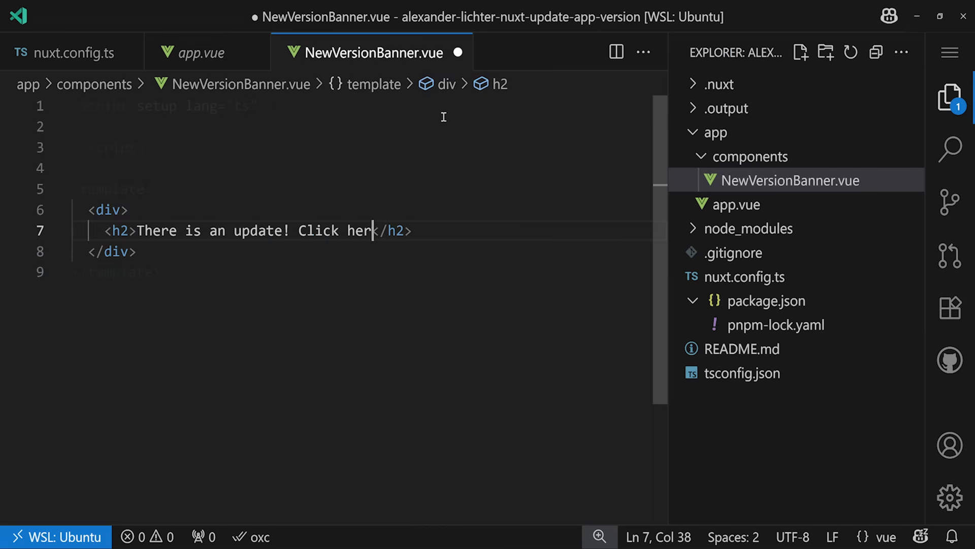
{"action": "type", "text": "to refresh"}
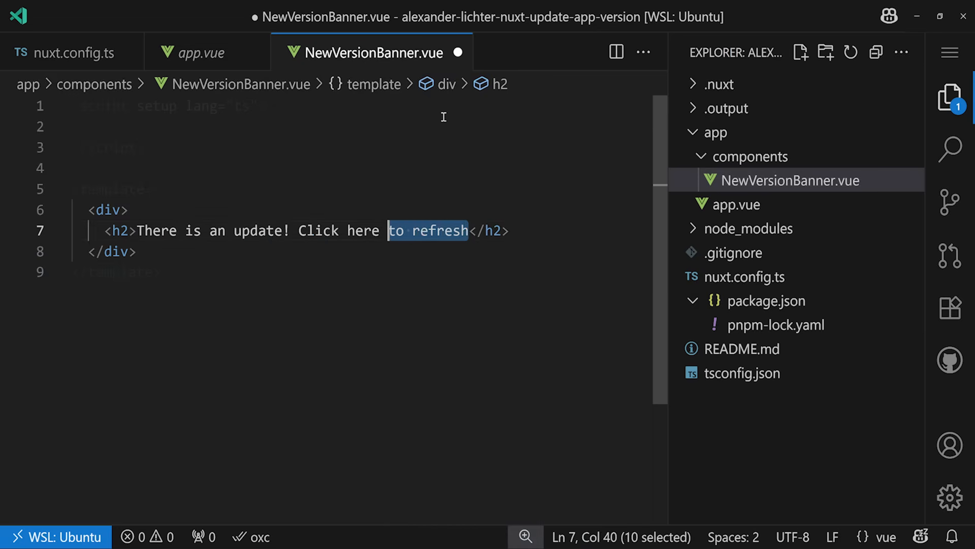
{"action": "type", "text": "button>"}
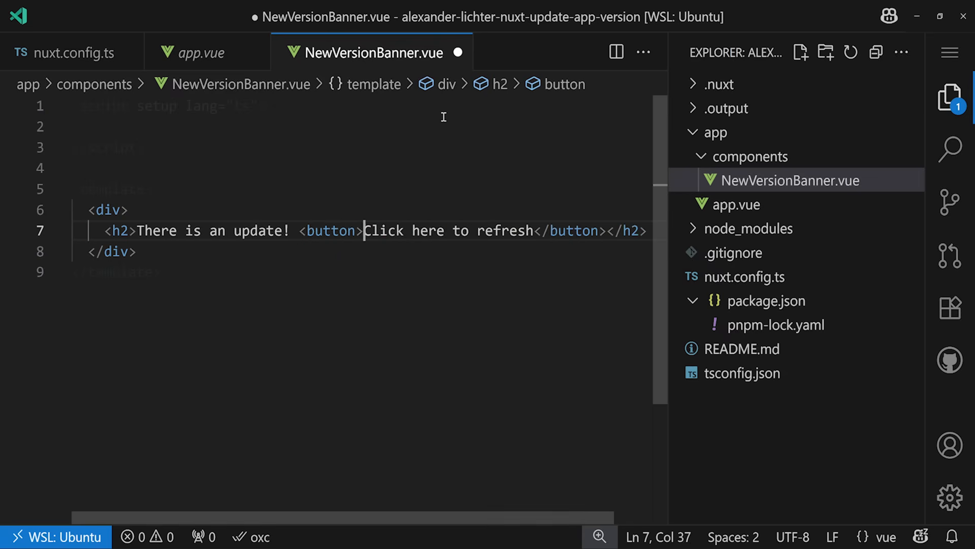
{"action": "type", "text": "@click=\""}
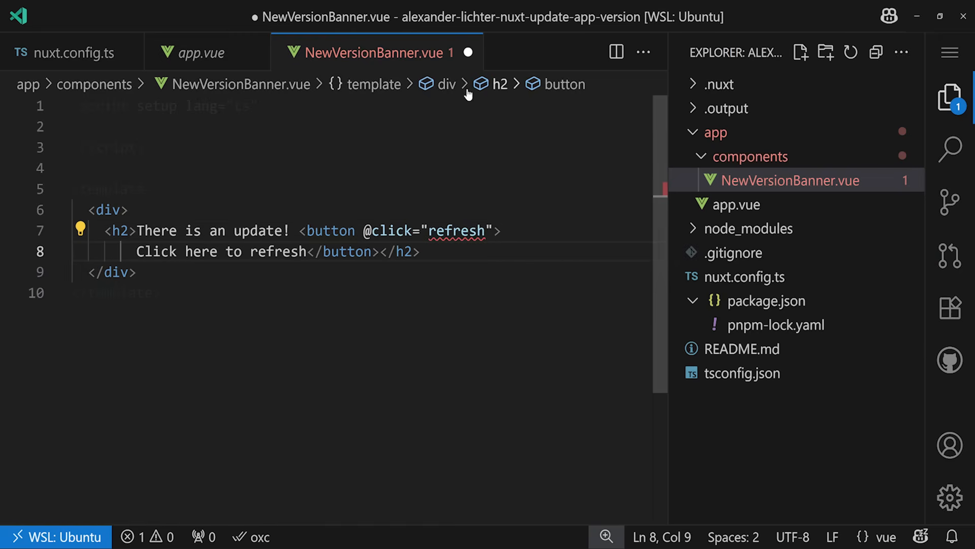
{"action": "key", "text": "Enter"}
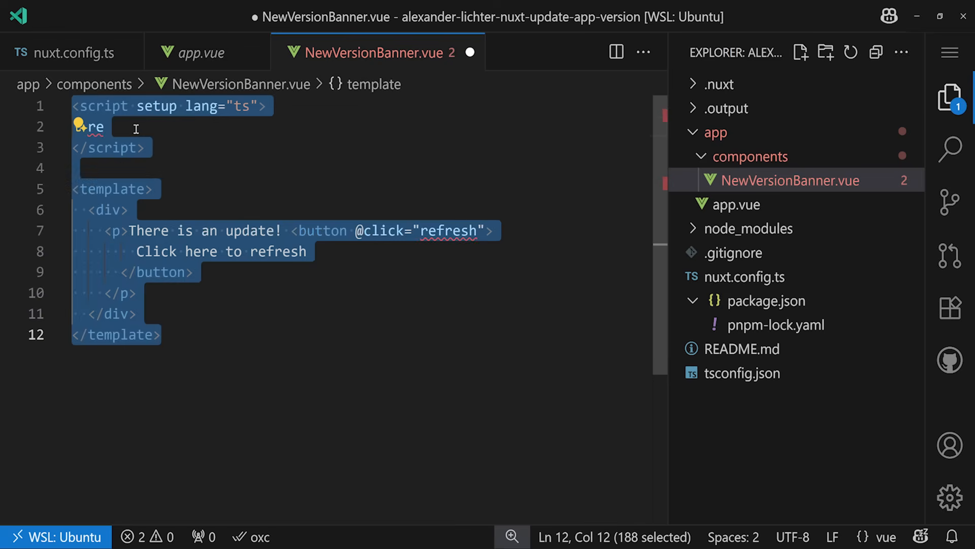
Add a refresh() function calling location.reload() and save the component
{"action": "type", "text": "function refresh() {"}
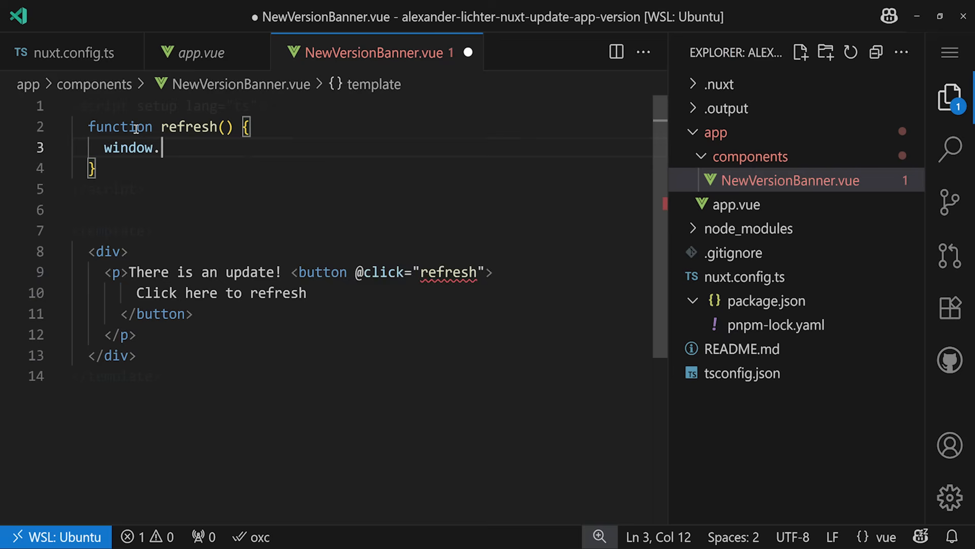
{"action": "type", "text": "location.reload()"}
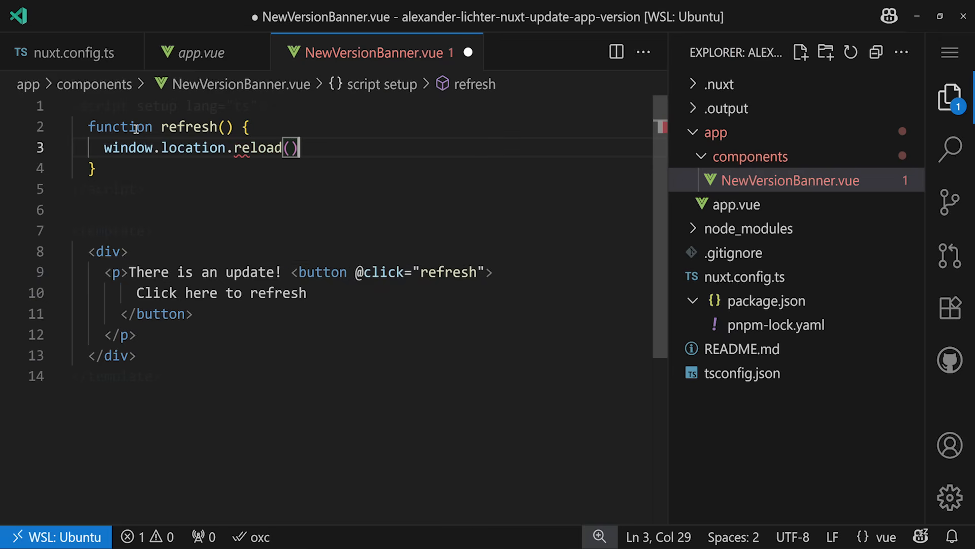
{"action": "key", "text": "ctrl+s"}
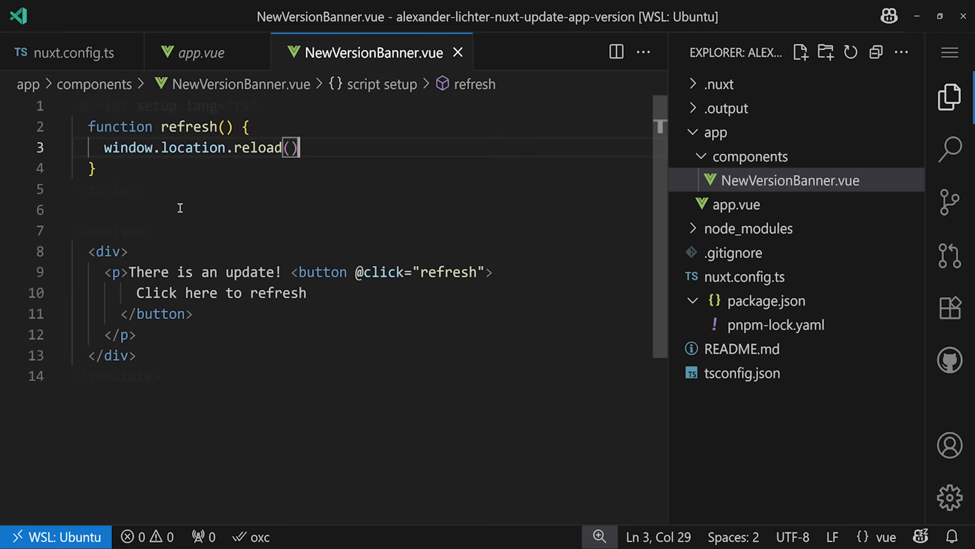
{"action": "mouse_move", "coordinate": [164, 376]}
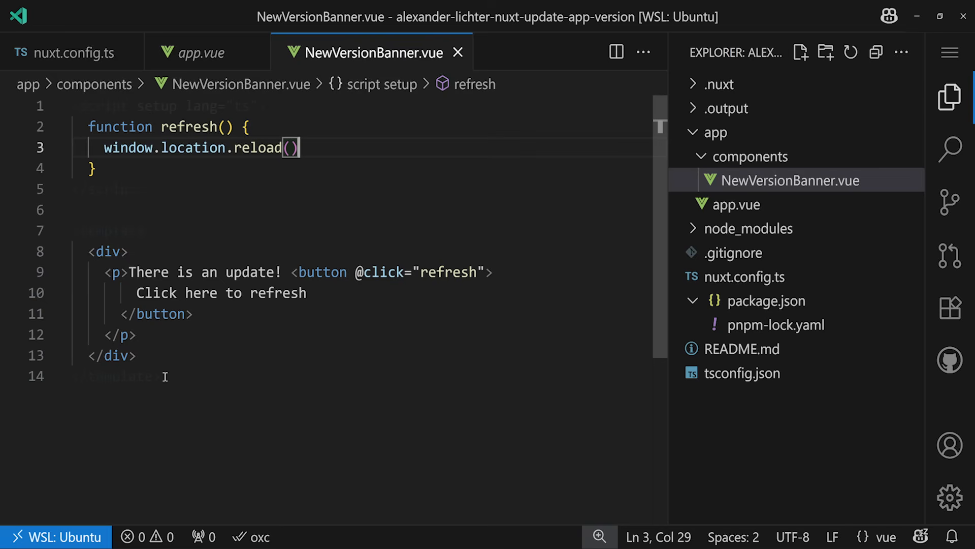
{"action": "mouse_move", "coordinate": [178, 14]}
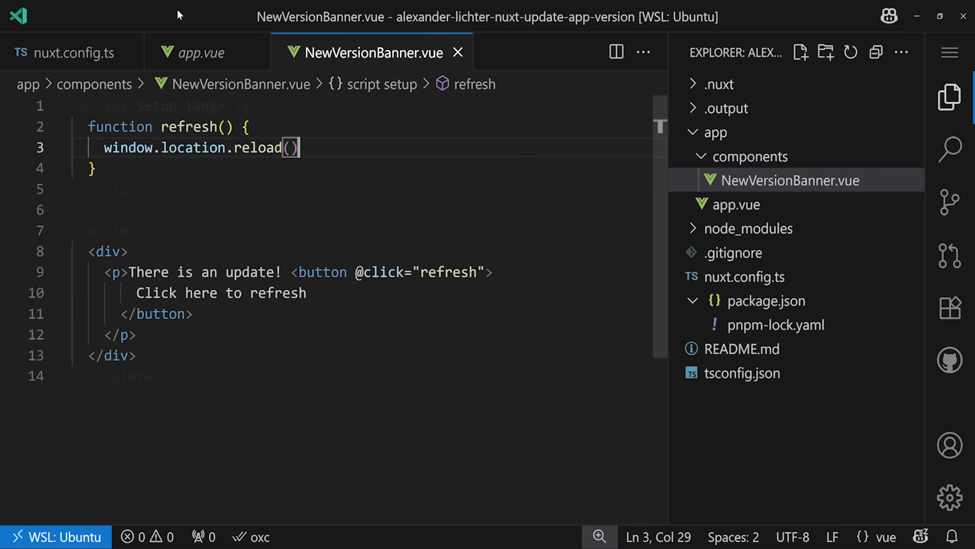
Return to app.vue to place the NewVersionBanner below the h1
{"action": "left_click", "coordinate": [200, 53]}
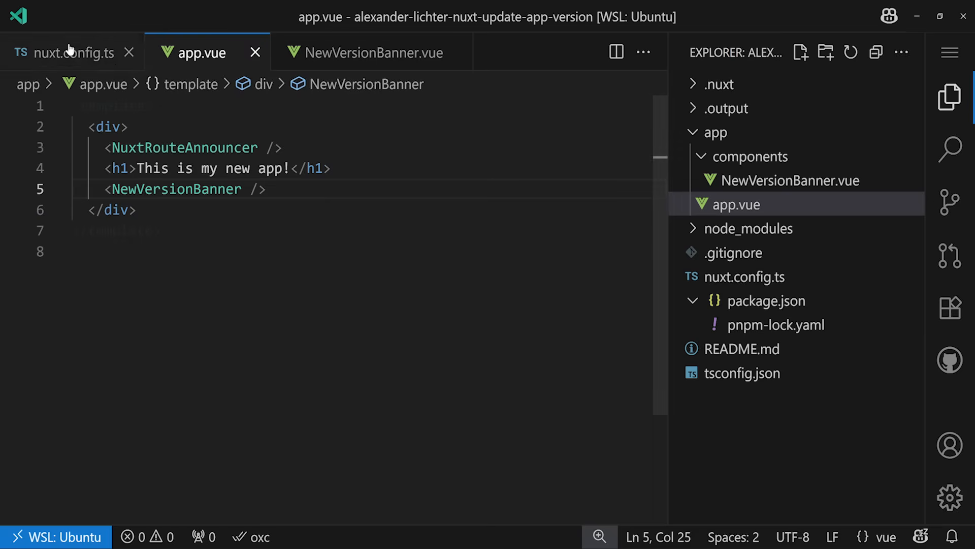
Add experimental checkOutdatedBuildInterval: 1000 * 10 to nuxt.config.ts and save
{"action": "left_click", "coordinate": [72, 53]}
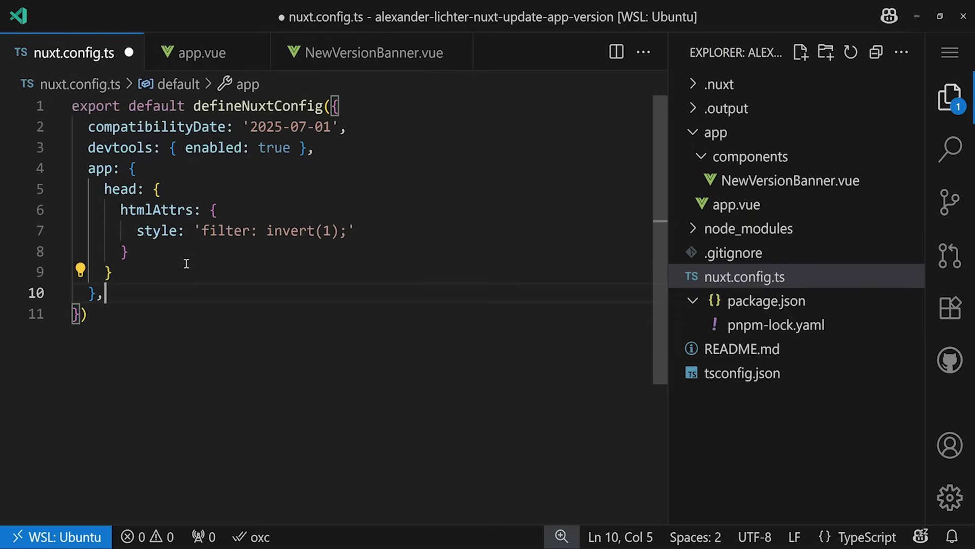
{"action": "type", "text": "experimental: {"}
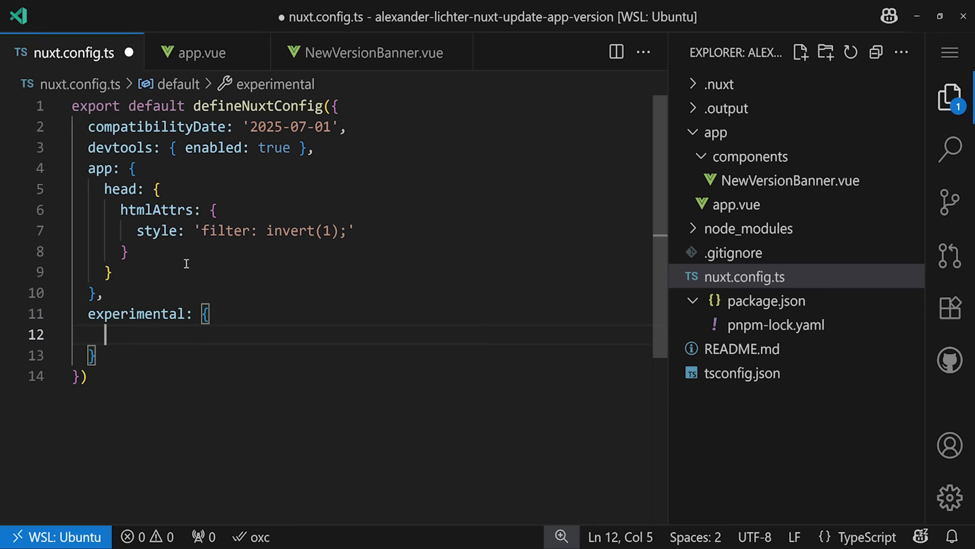
{"action": "type", "text": "cehc"}
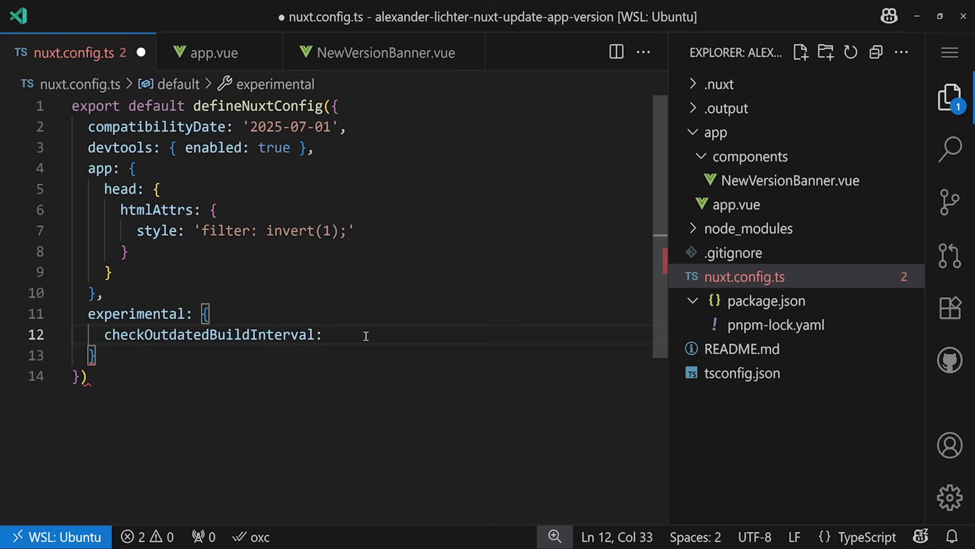
{"action": "type", "text": "100"}
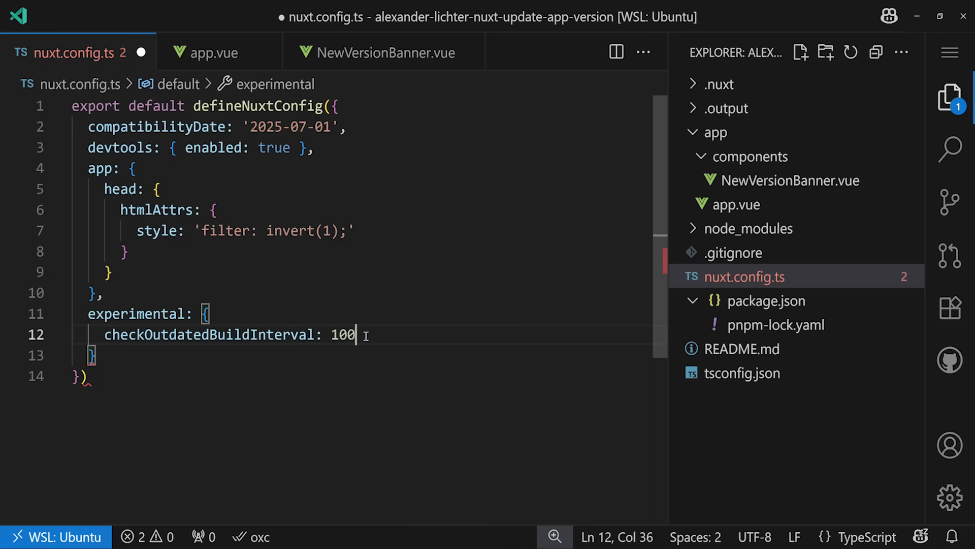
{"action": "type", "text": "0 * 10"}
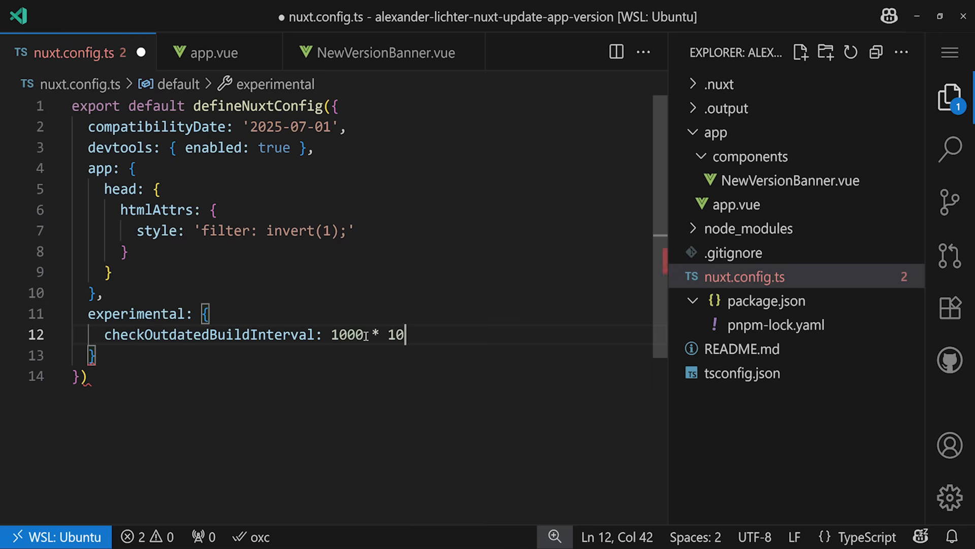
{"action": "key", "text": "ctrl+s"}
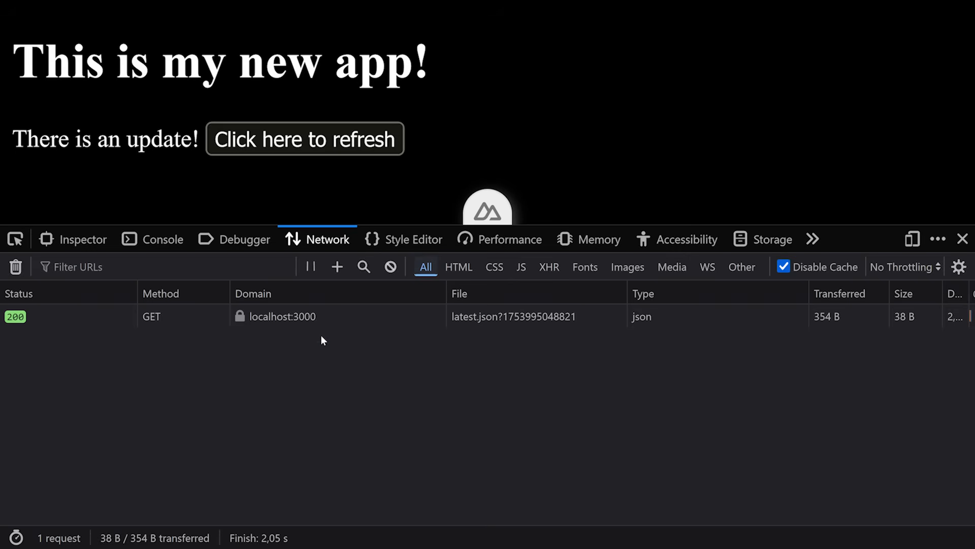
{"action": "mouse_move", "coordinate": [435, 363]}
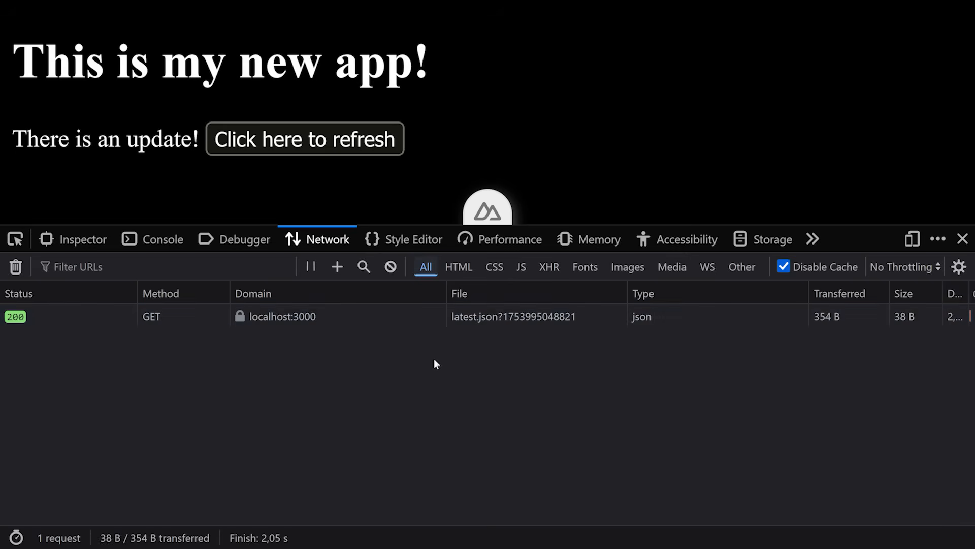
View a latest.json request's response (id dev, timestamp), then reload the page
{"action": "left_click", "coordinate": [280, 338]}
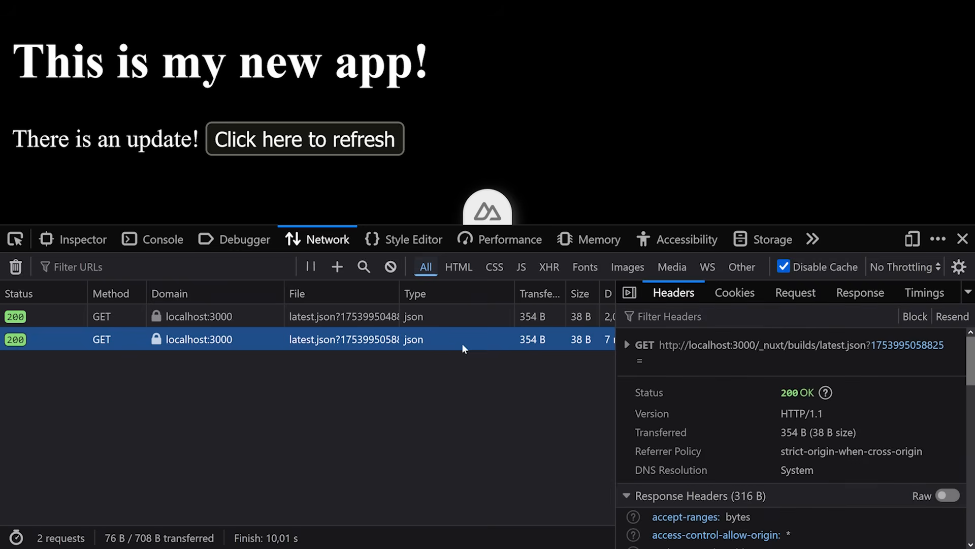
{"action": "mouse_move", "coordinate": [718, 222]}
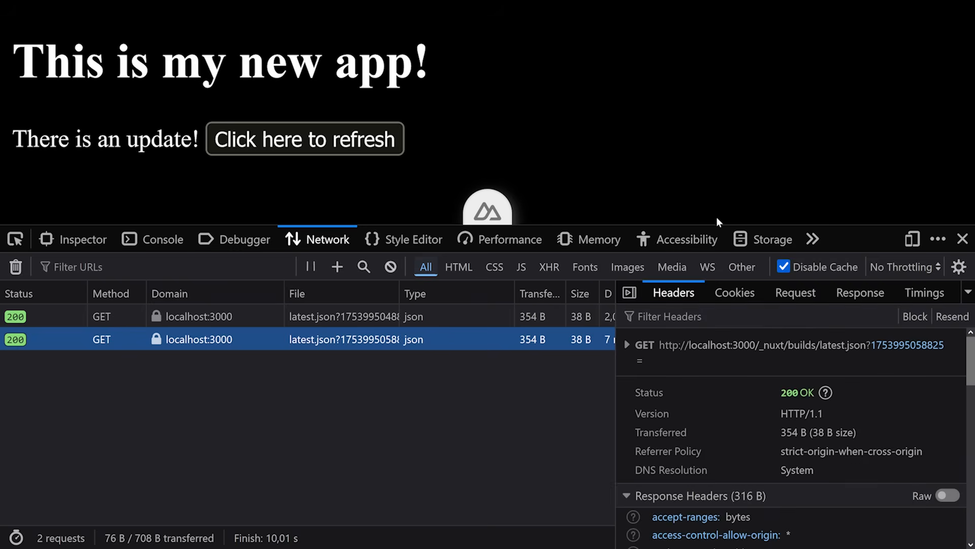
{"action": "left_click", "coordinate": [859, 293]}
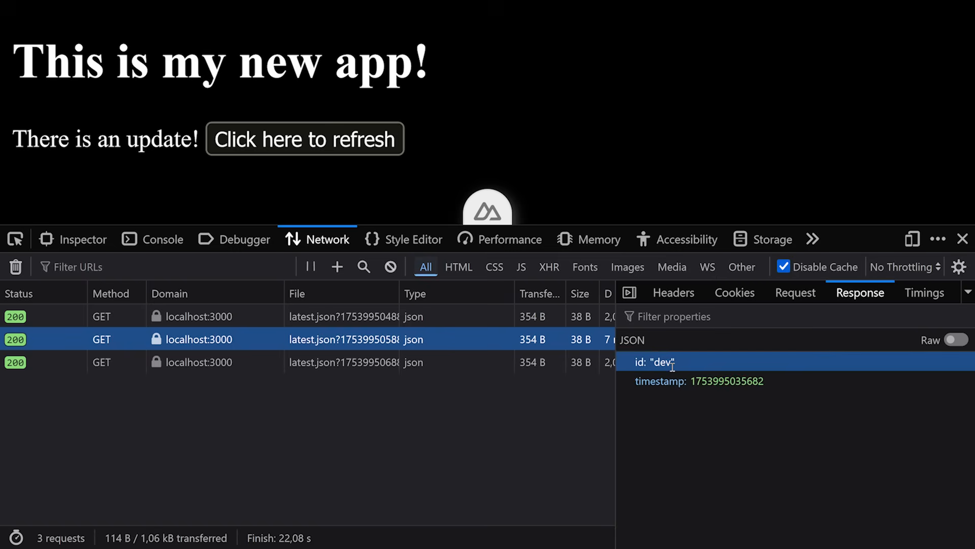
{"action": "mouse_move", "coordinate": [620, 113]}
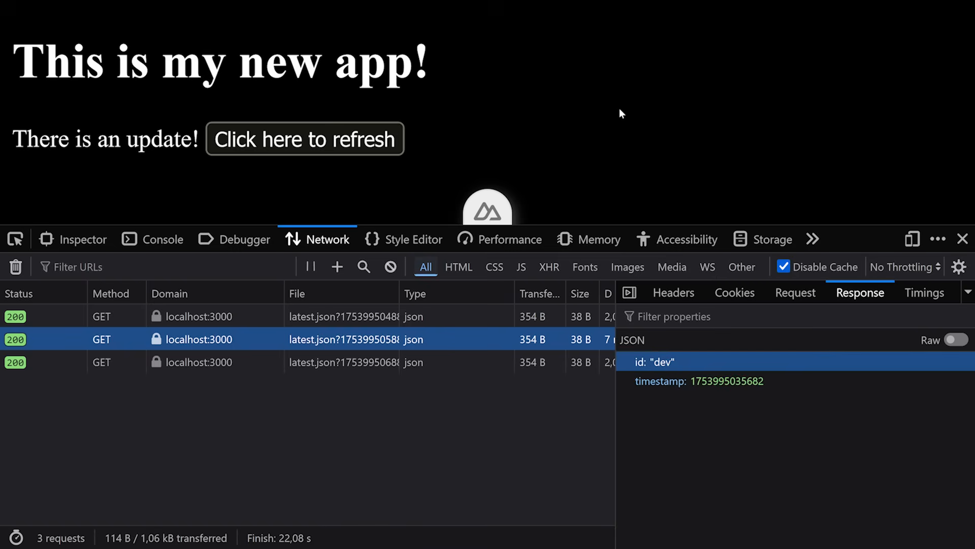
{"action": "left_click", "coordinate": [304, 139]}
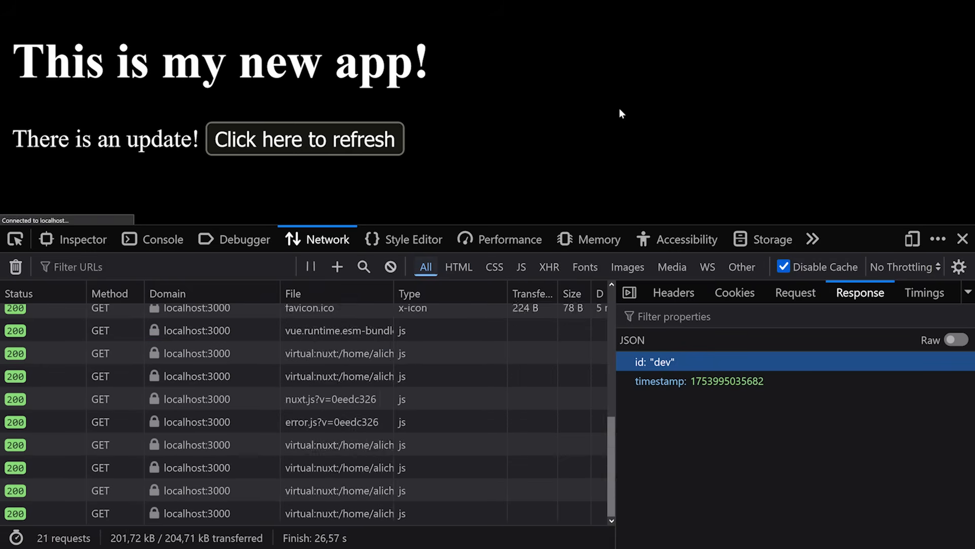
Filter the network log to XHR and view the dev.json manifest response
{"action": "left_click", "coordinate": [548, 266]}
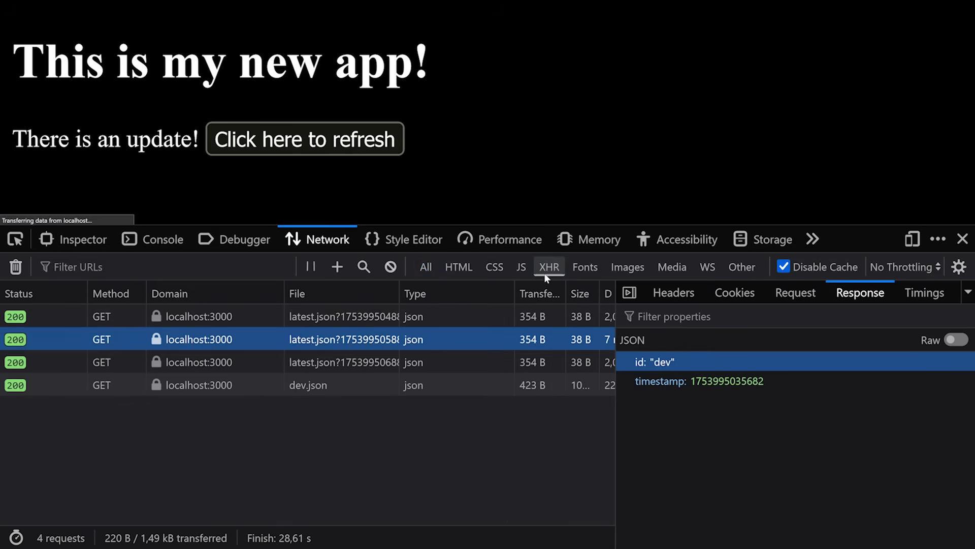
{"action": "left_click", "coordinate": [307, 384]}
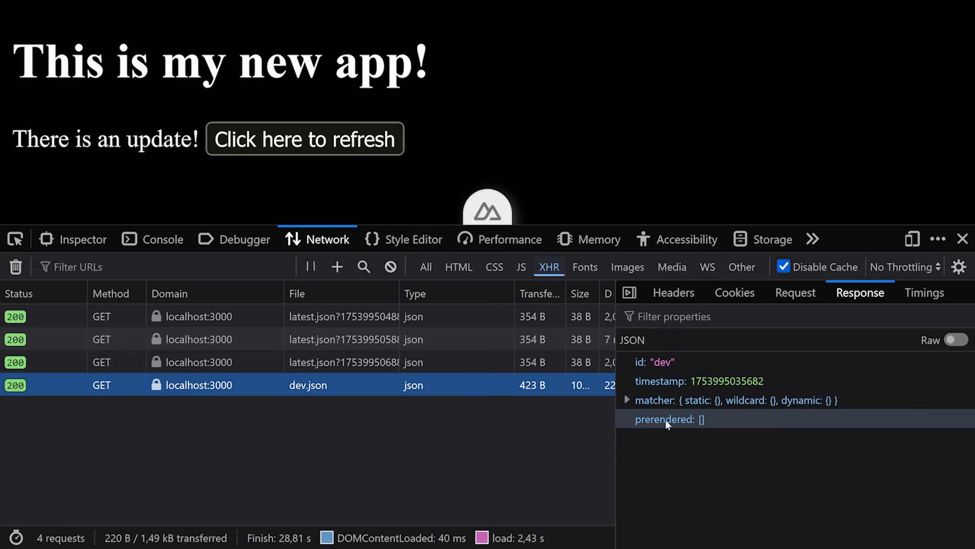
{"action": "mouse_move", "coordinate": [722, 172]}
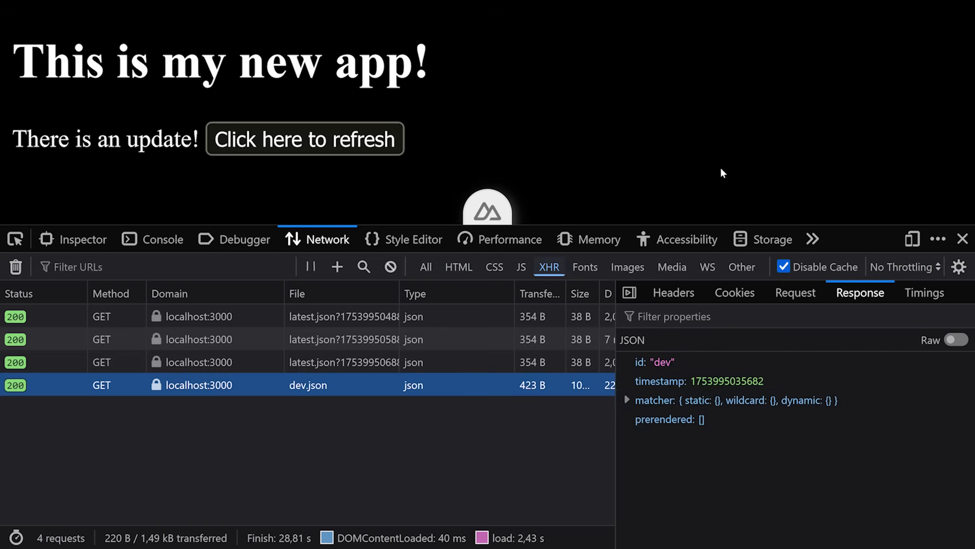
{"action": "left_click", "coordinate": [304, 138]}
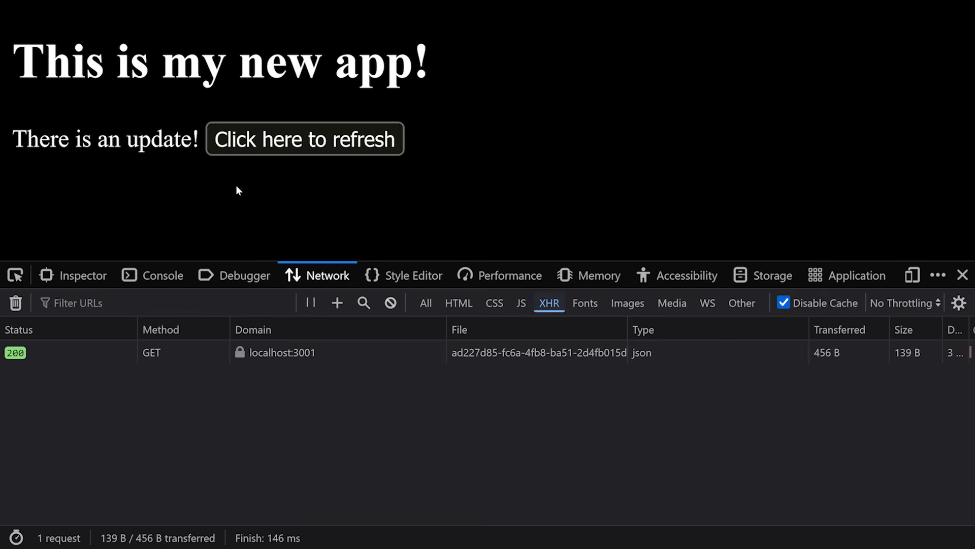
{"action": "mouse_move", "coordinate": [302, 360]}
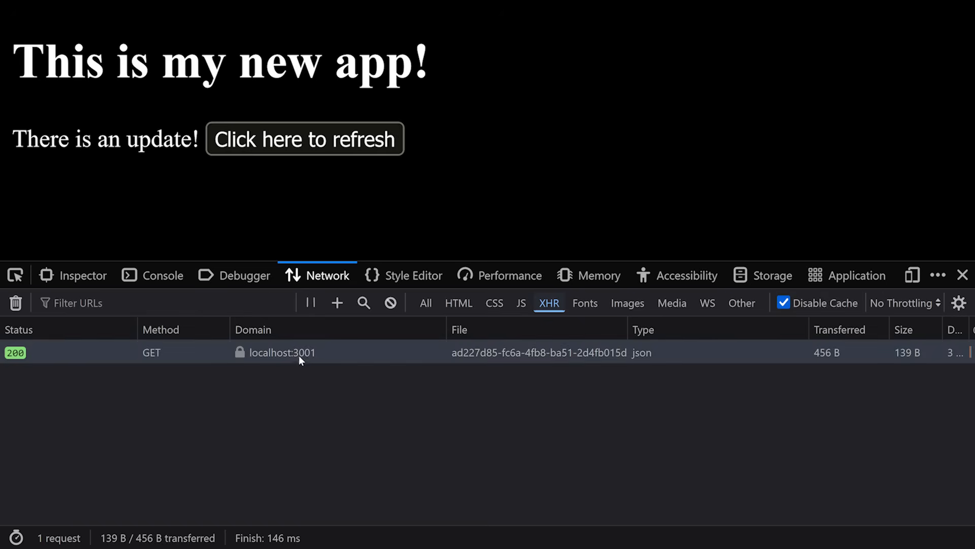
{"action": "mouse_move", "coordinate": [305, 363]}
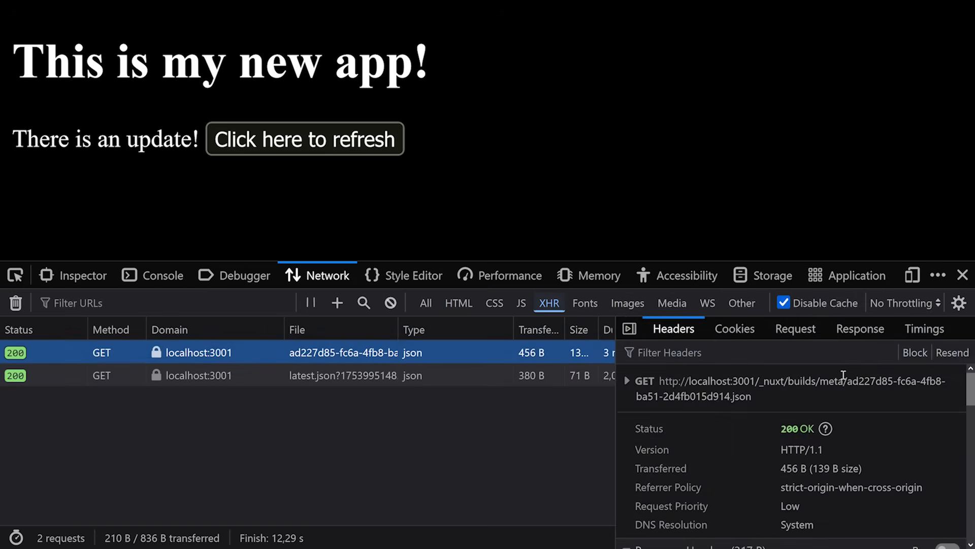
Compare the build manifest's response id with latest.json's id ad227d85-fc6a-4fb8-ba51-2d4fb015d914
{"action": "left_click", "coordinate": [860, 329]}
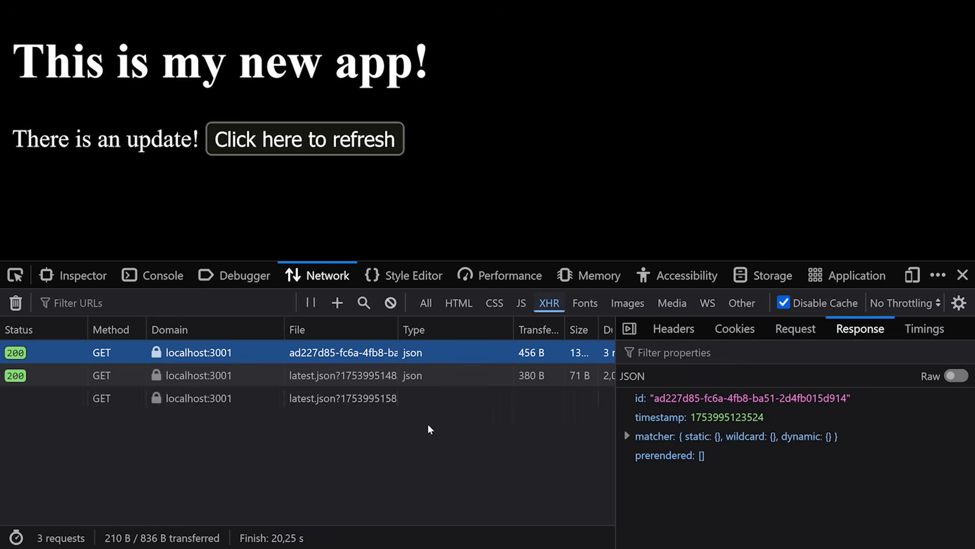
{"action": "left_click", "coordinate": [349, 375]}
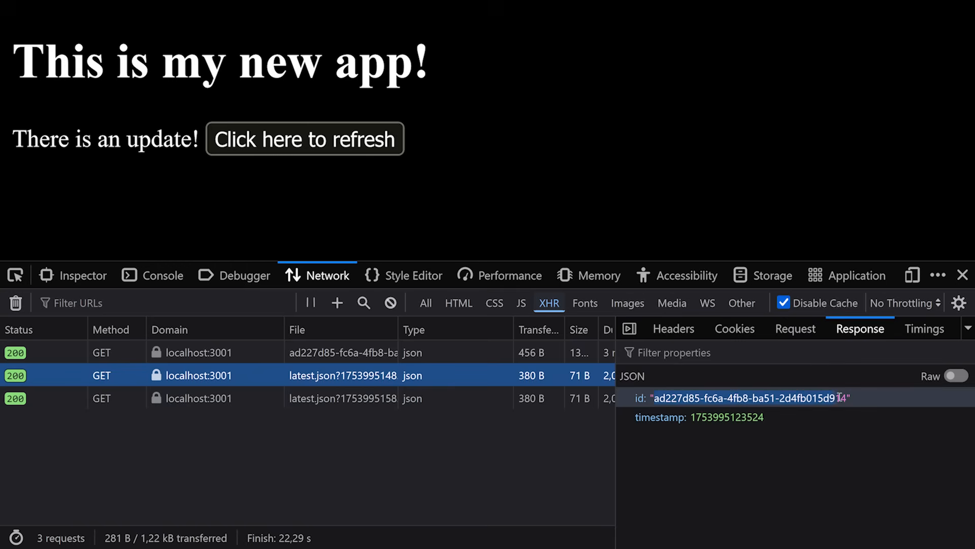
{"action": "left_click", "coordinate": [746, 397]}
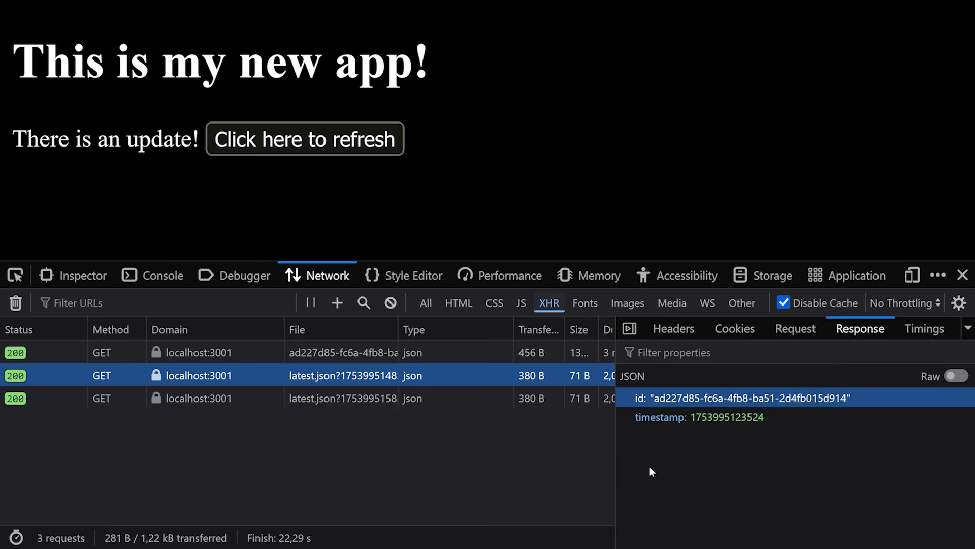
{"action": "mouse_move", "coordinate": [651, 454]}
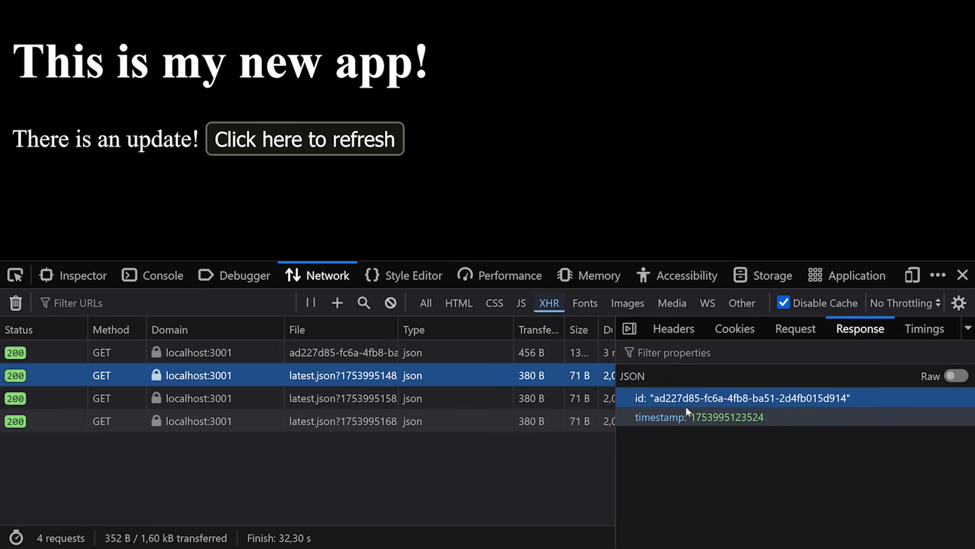
{"action": "mouse_move", "coordinate": [383, 354]}
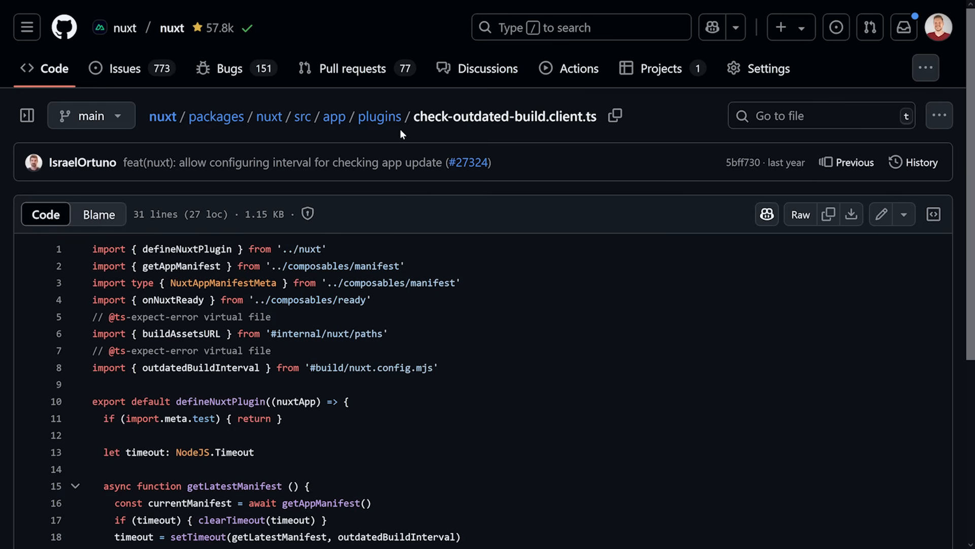
{"action": "mouse_move", "coordinate": [433, 197]}
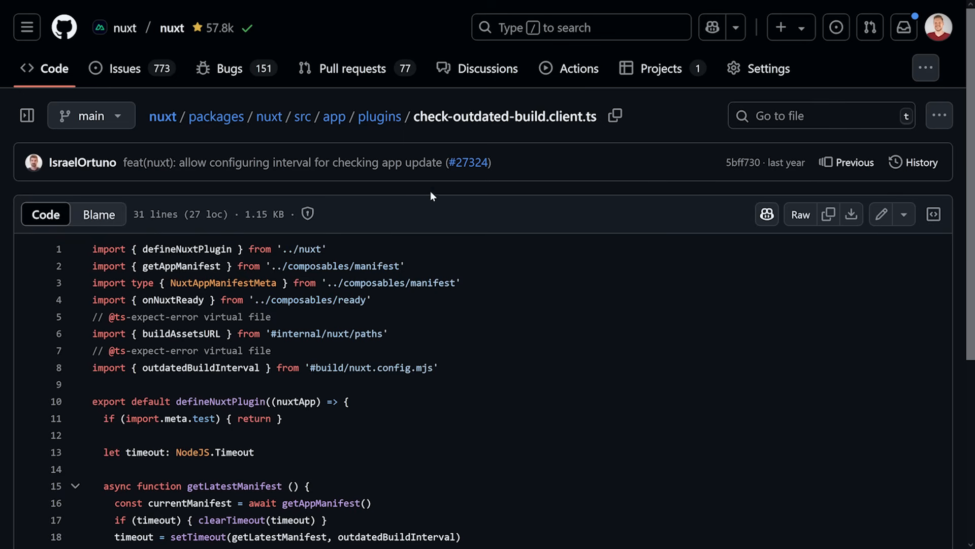
Scroll through check-outdated-build.client.ts and check where outdatedBuildInterval is referenced
{"action": "scroll", "scroll_direction": "down", "scroll_amount": 3}
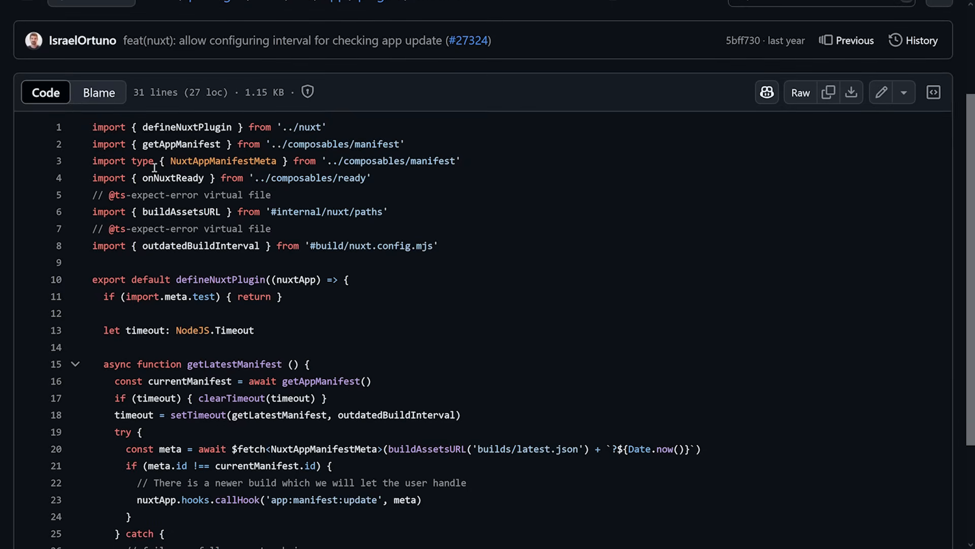
{"action": "scroll", "scroll_direction": "down", "scroll_amount": 3}
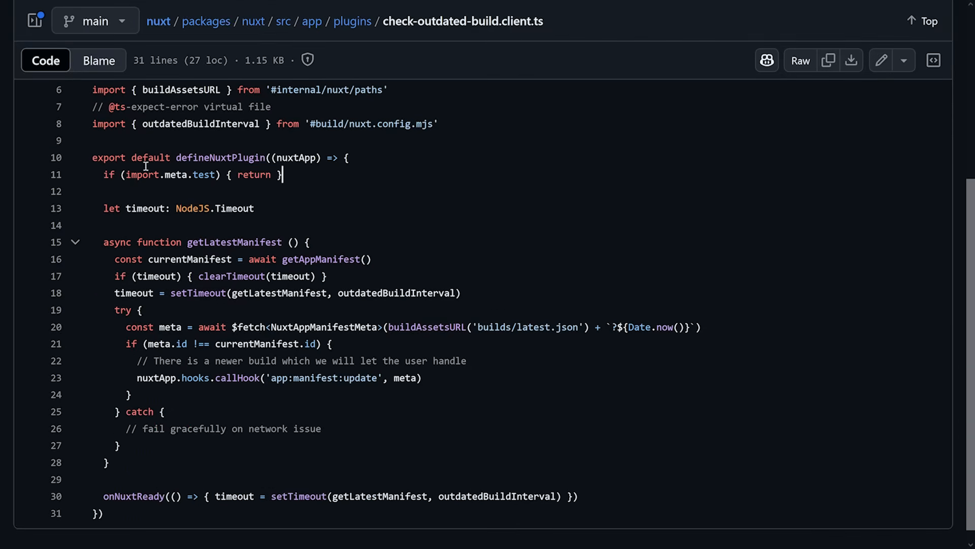
{"action": "double_click", "coordinate": [177, 194]}
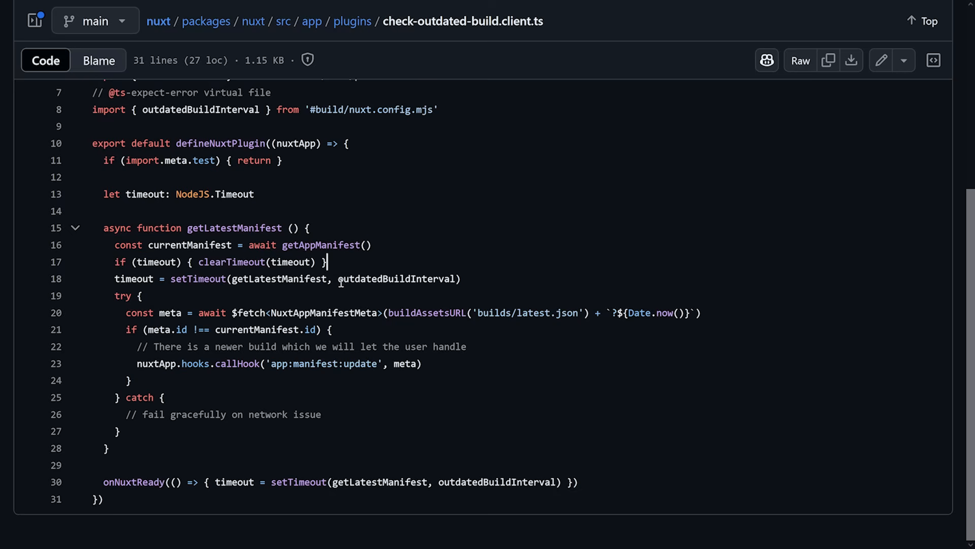
{"action": "left_click", "coordinate": [398, 279]}
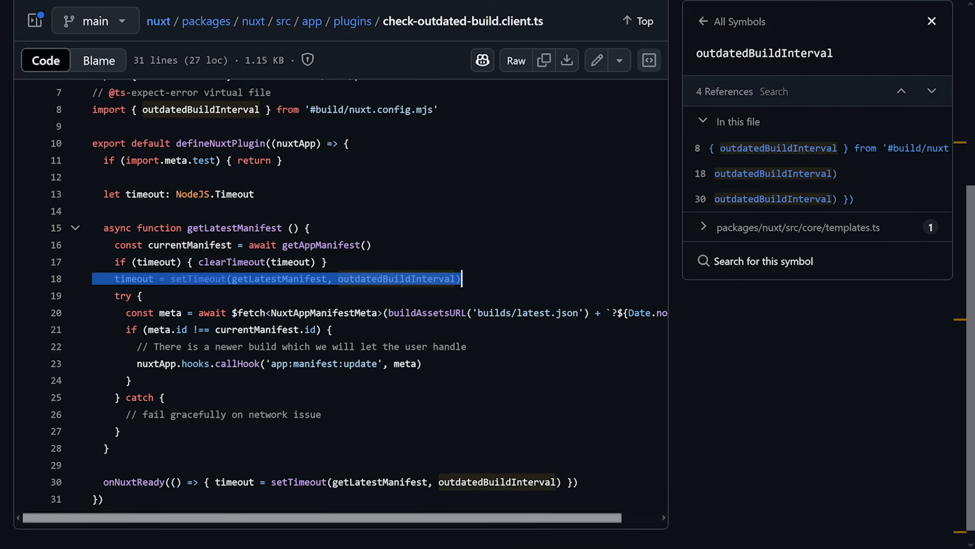
{"action": "left_click", "coordinate": [931, 21]}
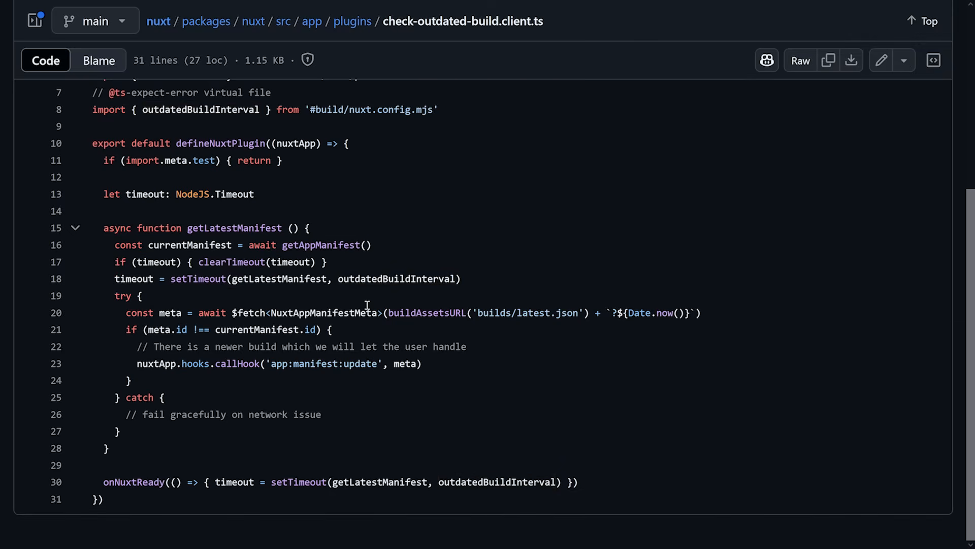
{"action": "mouse_move", "coordinate": [495, 309]}
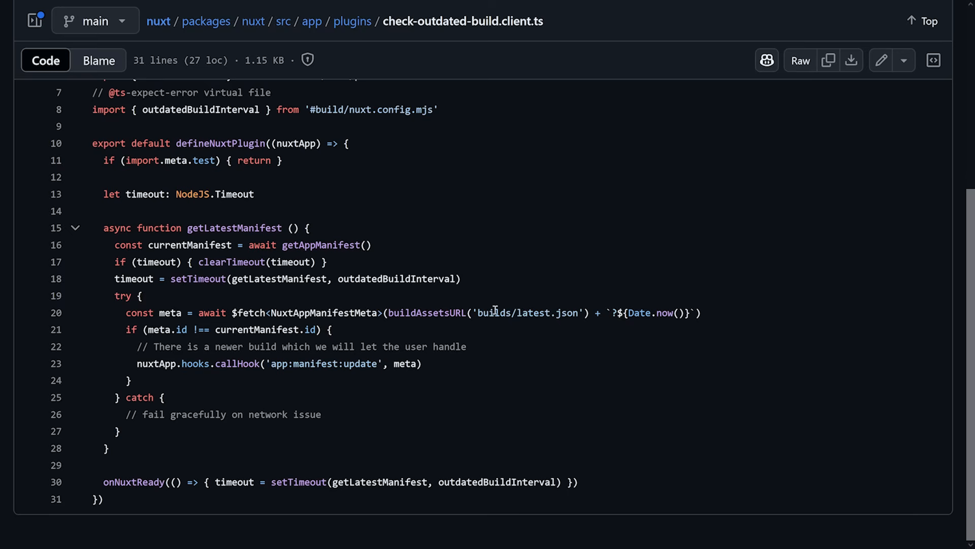
Highlight the builds fetch path and the app:manifest:update callHook line
{"action": "double_click", "coordinate": [644, 313]}
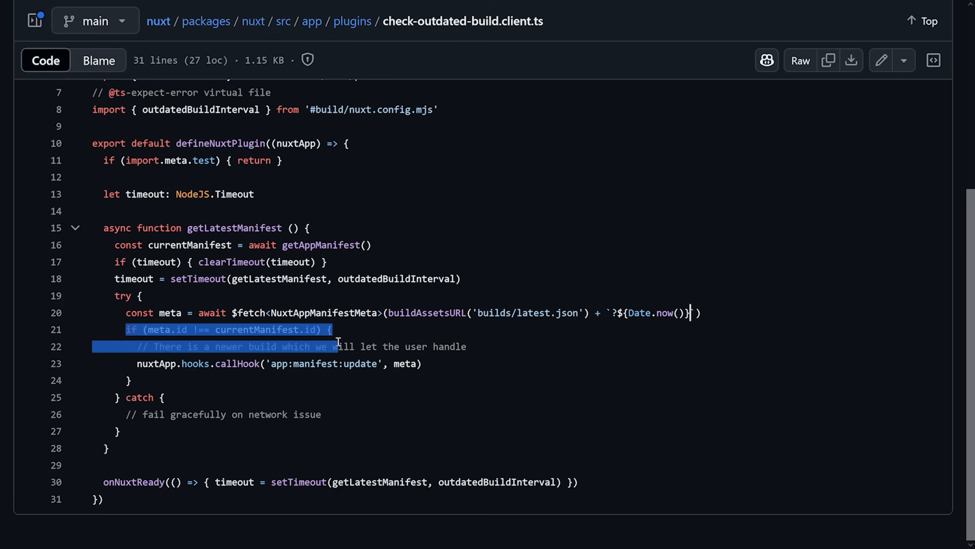
{"action": "mouse_move", "coordinate": [344, 346]}
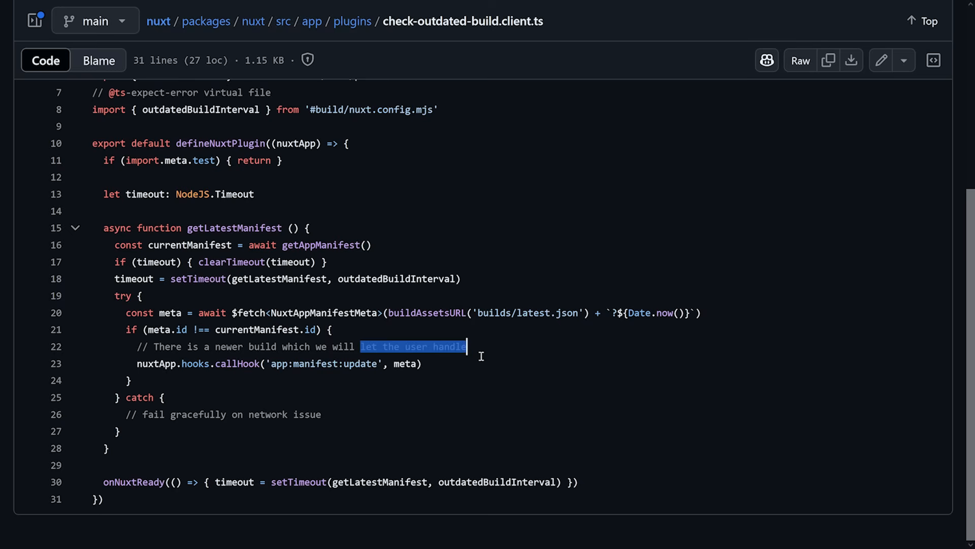
{"action": "left_click", "coordinate": [274, 363]}
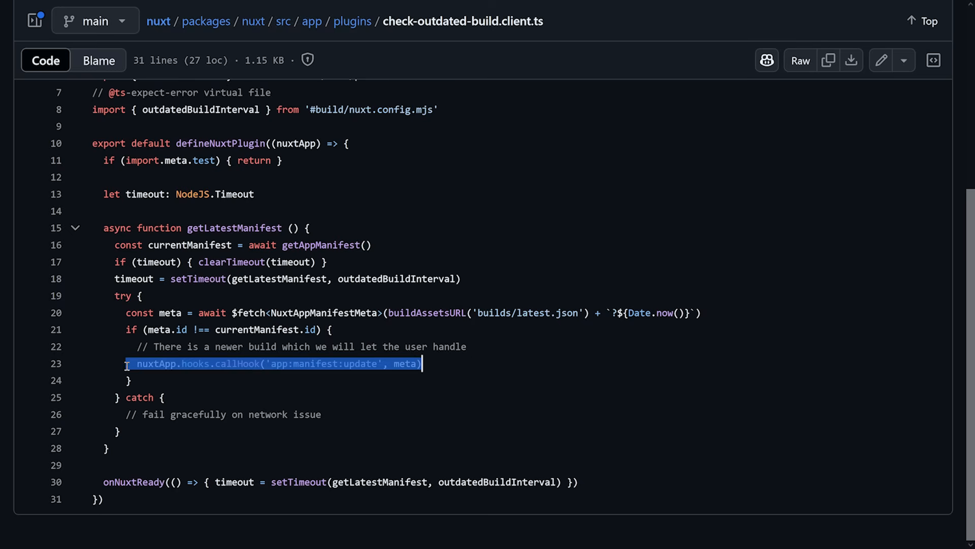
{"action": "left_click", "coordinate": [150, 476]}
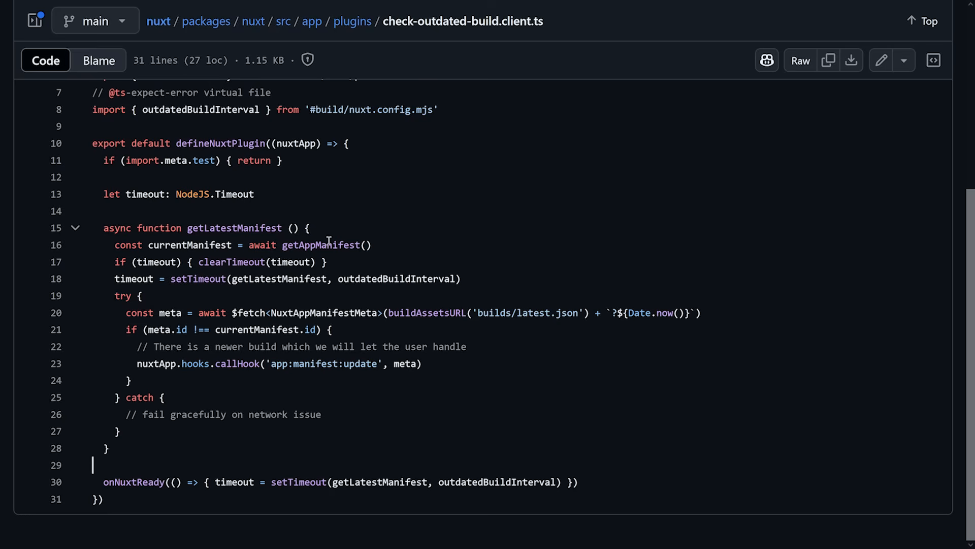
{"action": "mouse_move", "coordinate": [398, 330]}
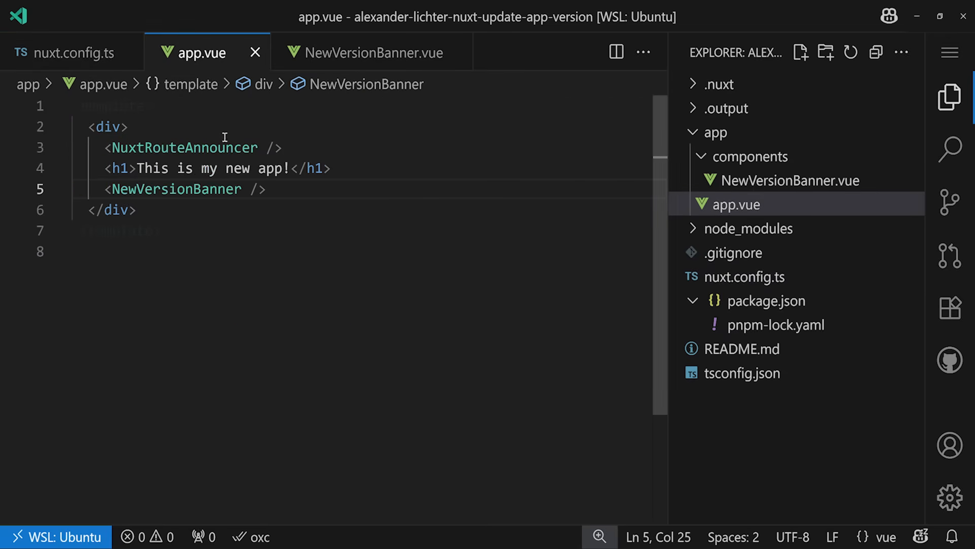
Add a TypeScript script setup with const nuxtApp = useNuxtApp() and start nuxtApp.hooks.hookOnce('
{"action": "left_click", "coordinate": [127, 127]}
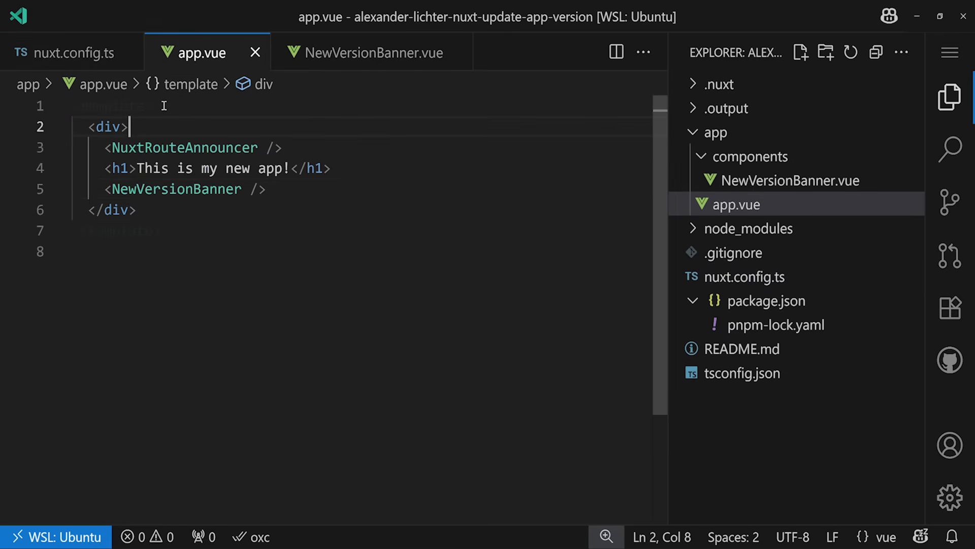
{"action": "type", "text": "vuec"}
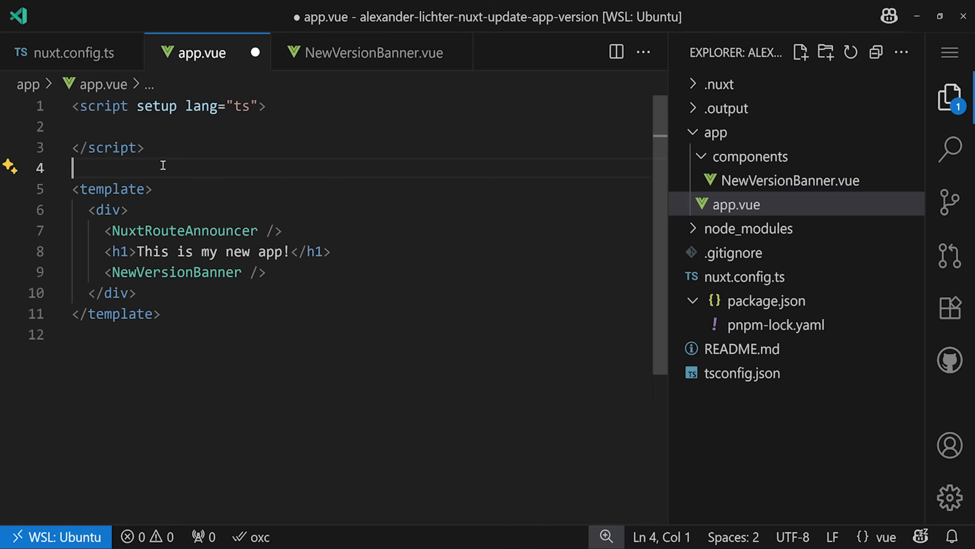
{"action": "type", "text": "const"}
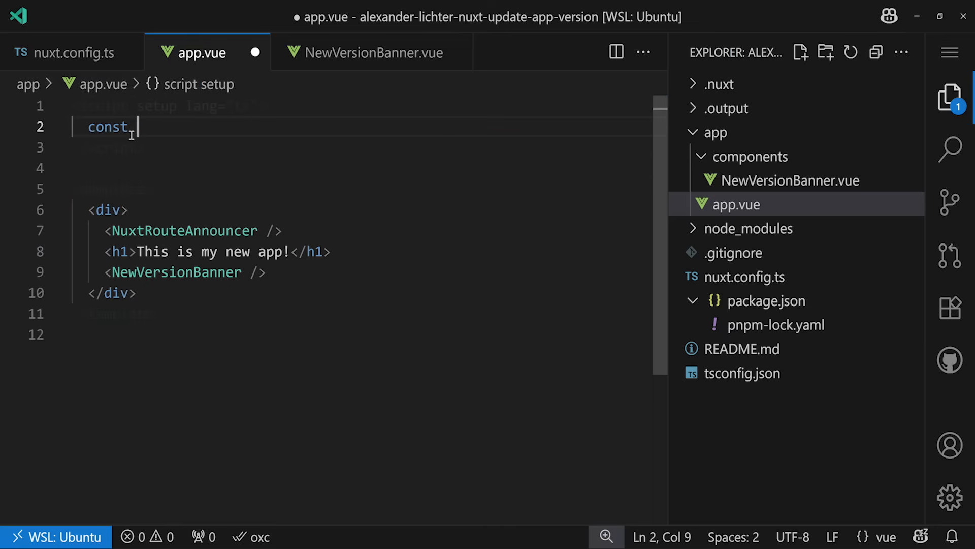
{"action": "type", "text": "nuxtApp = useNuxtApp("}
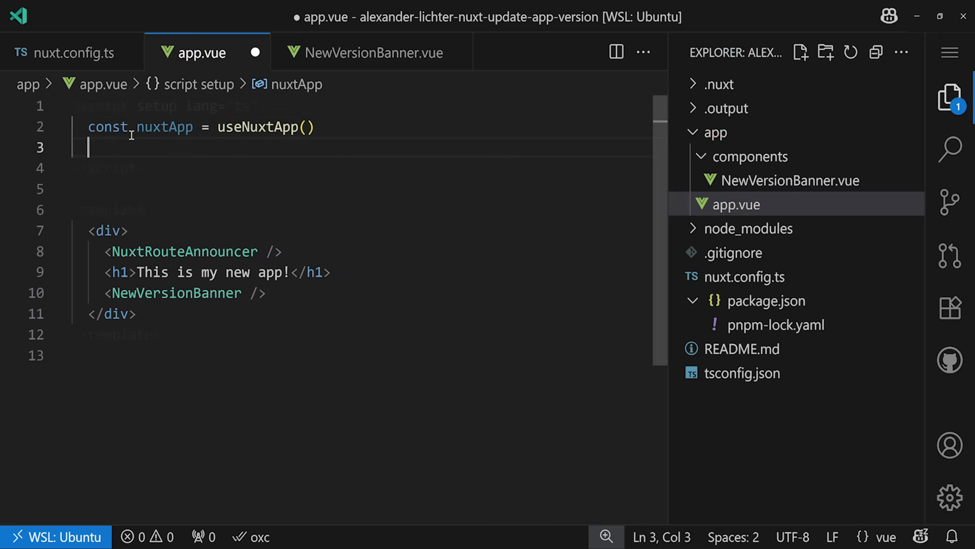
{"action": "type", "text": "nuxtApp.hooks.hookOnce"}
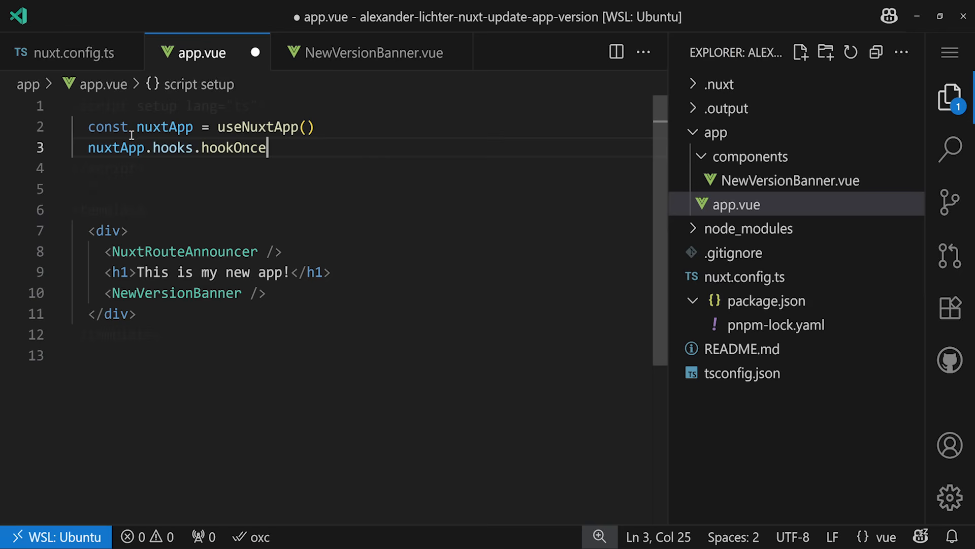
{"action": "type", "text": "('"}
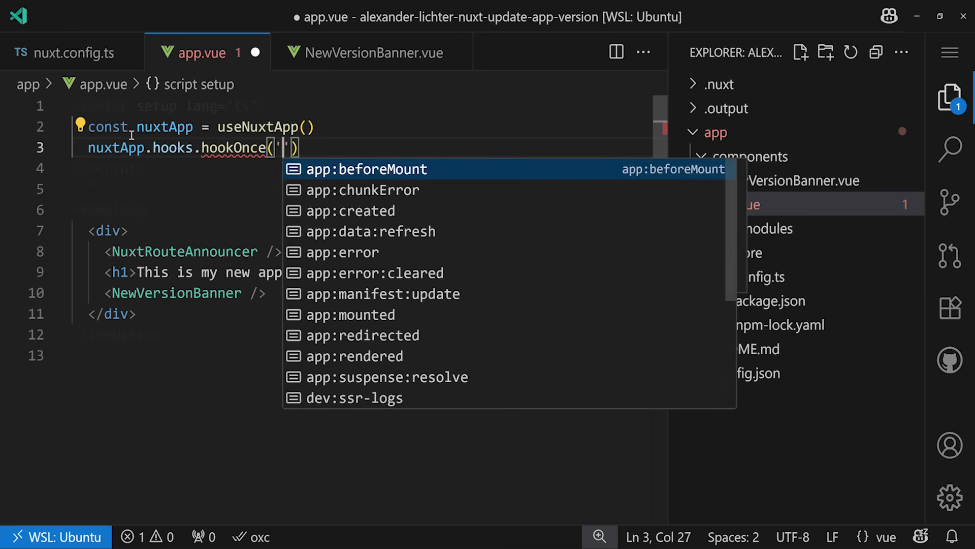
Pick 'app:manifest:update' from IntelliSense as the hookOnce hook name
{"action": "scroll", "scroll_direction": "down", "scroll_amount": 3}
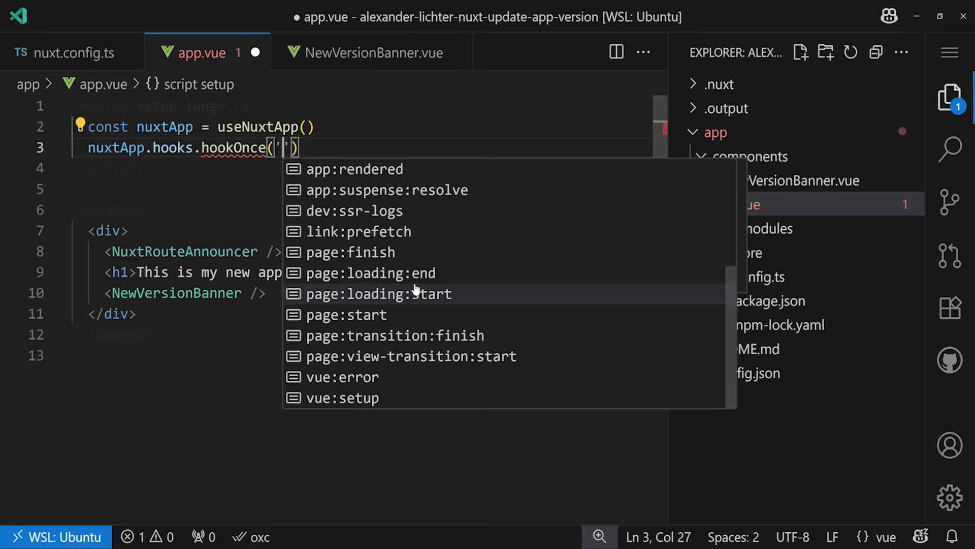
{"action": "scroll", "scroll_direction": "up", "scroll_amount": 3}
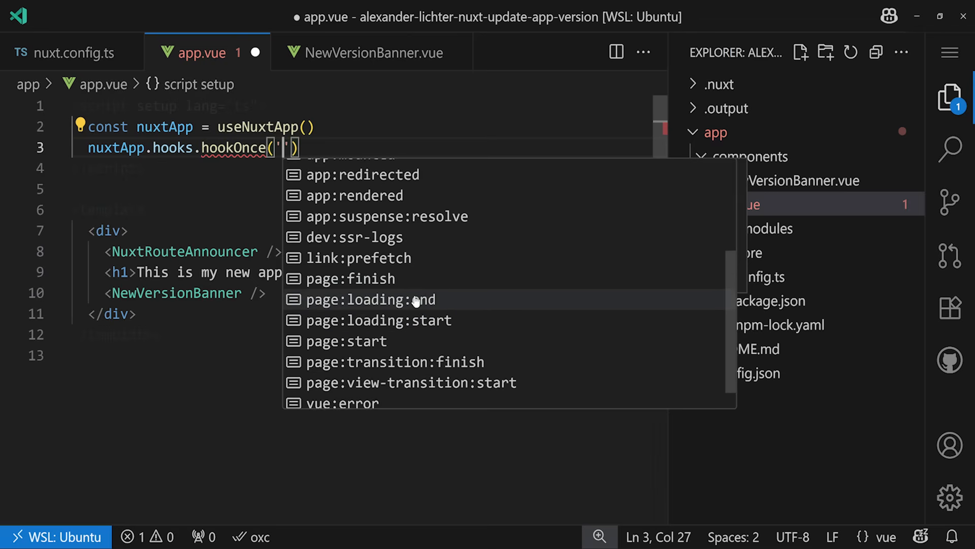
{"action": "scroll", "scroll_direction": "down", "scroll_amount": 3}
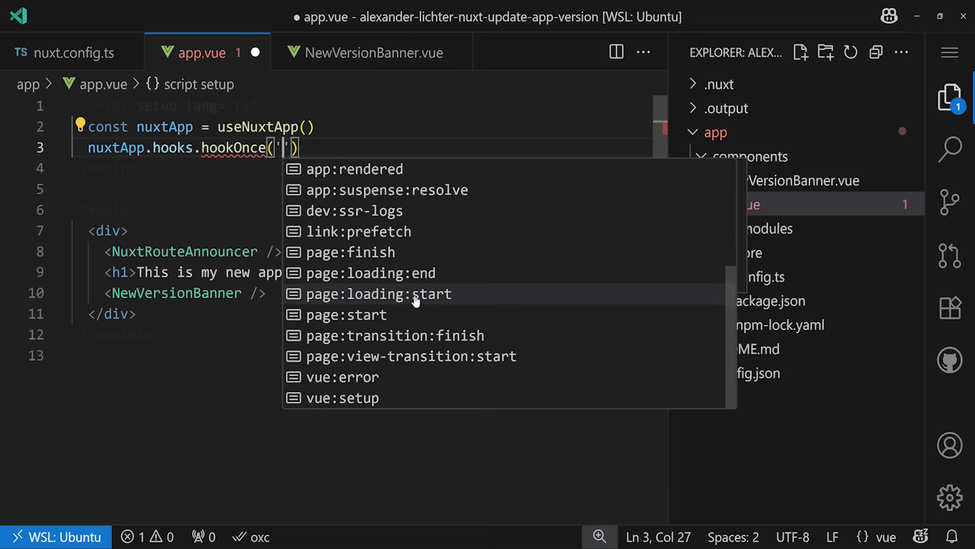
{"action": "type", "text": "m"}
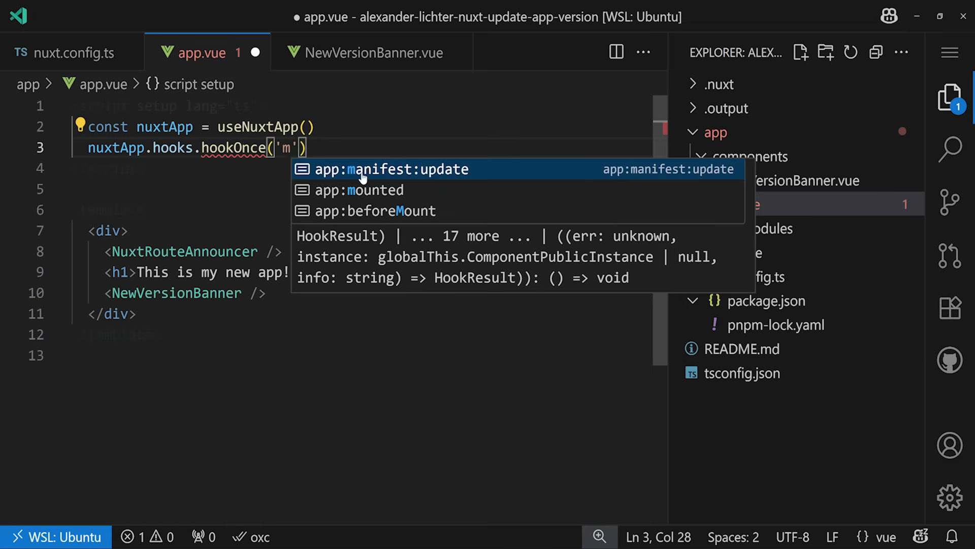
{"action": "left_click", "coordinate": [391, 169]}
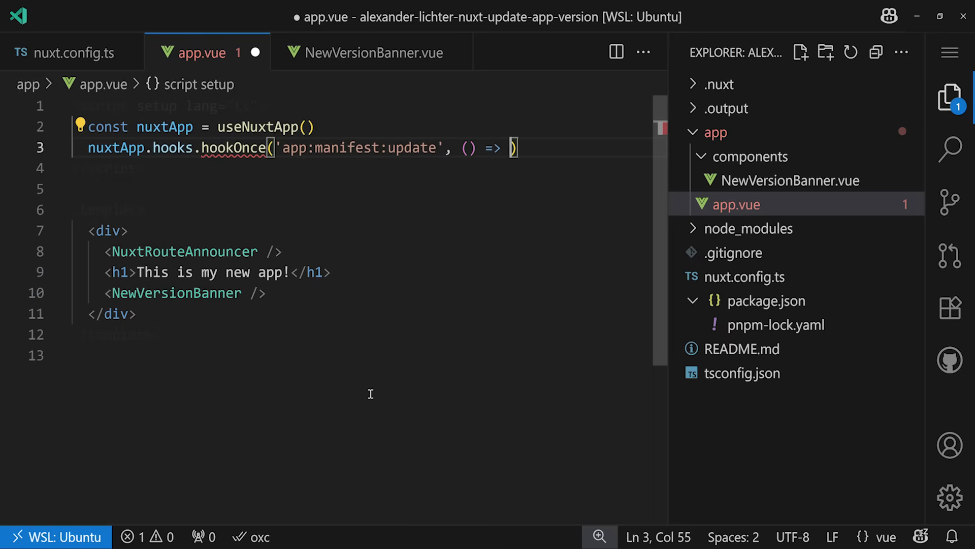
Declare const isNewVersionAvailable = ref(false) on a new line above the nuxtApp line
{"action": "type", "text": "{"}
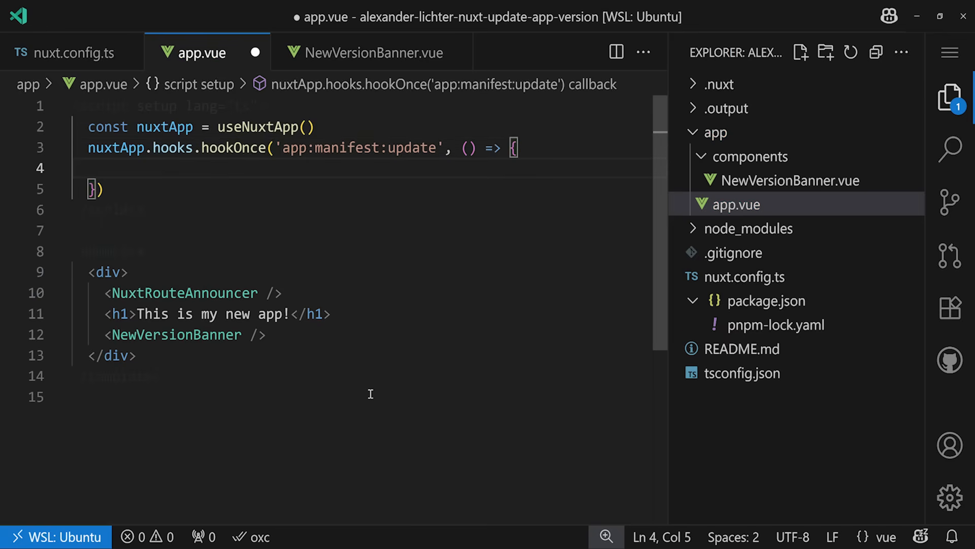
{"action": "left_click", "coordinate": [106, 168]}
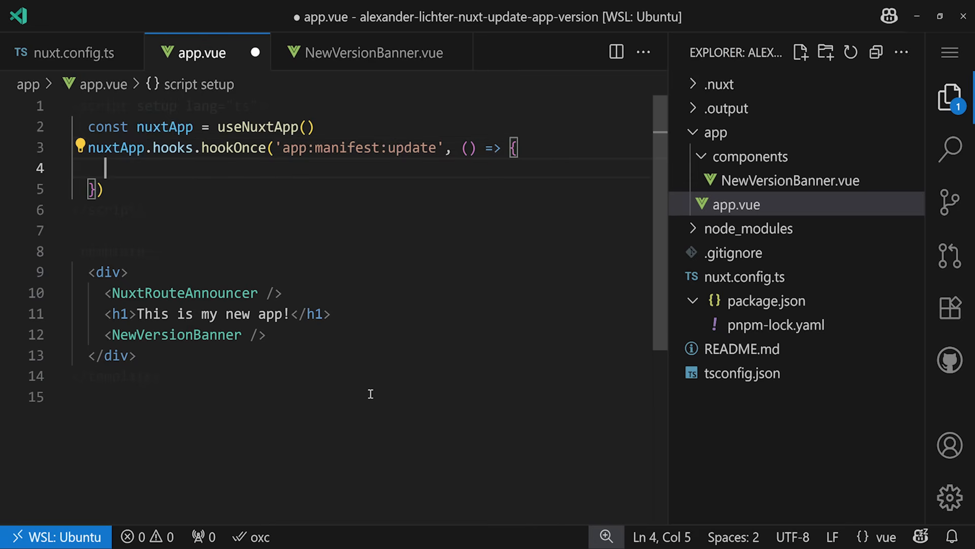
{"action": "key", "text": "Enter"}
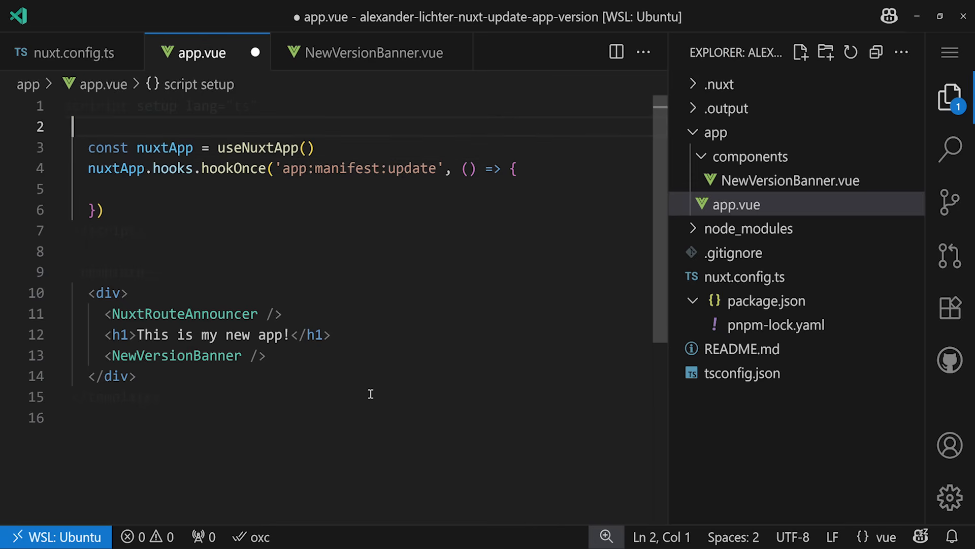
{"action": "type", "text": "const isNe"}
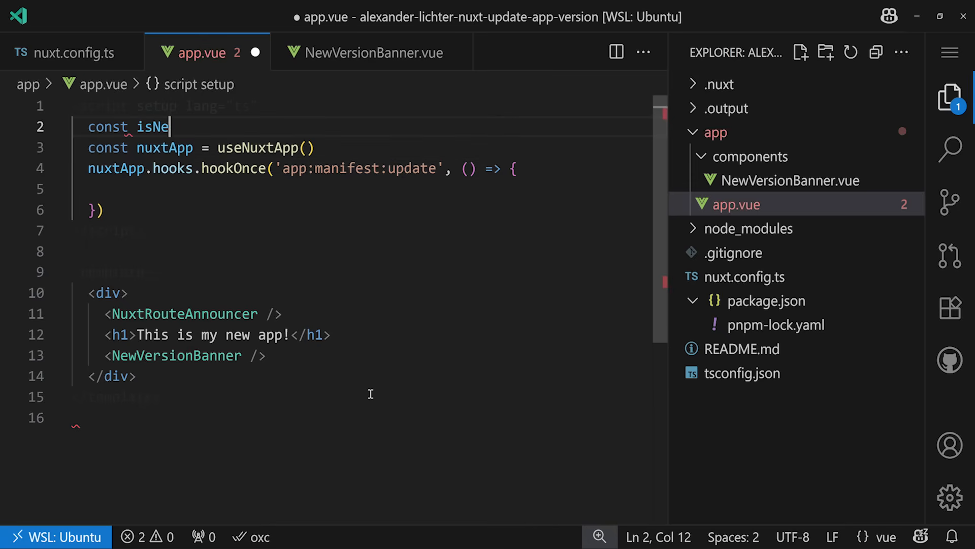
{"action": "type", "text": "wVersionAvai"}
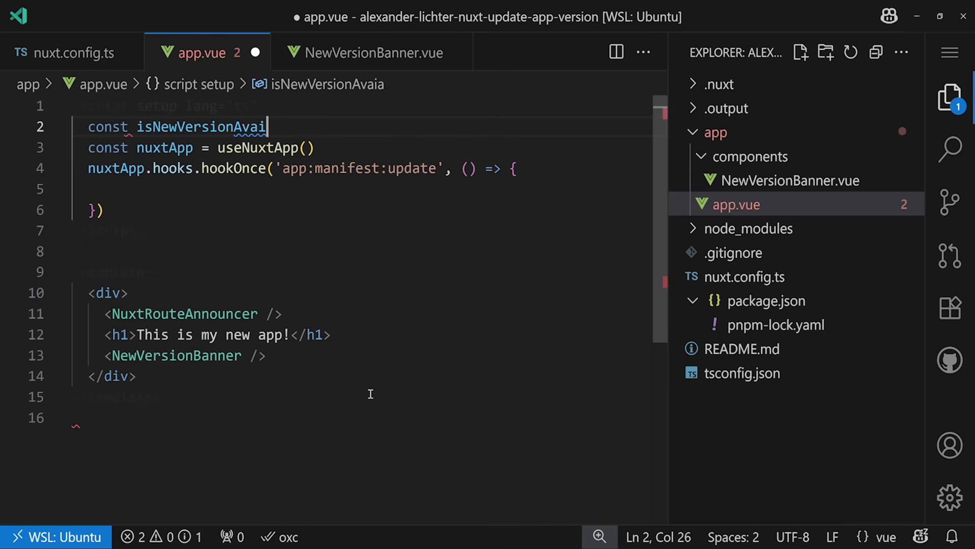
{"action": "type", "text": "lable = ref(false"}
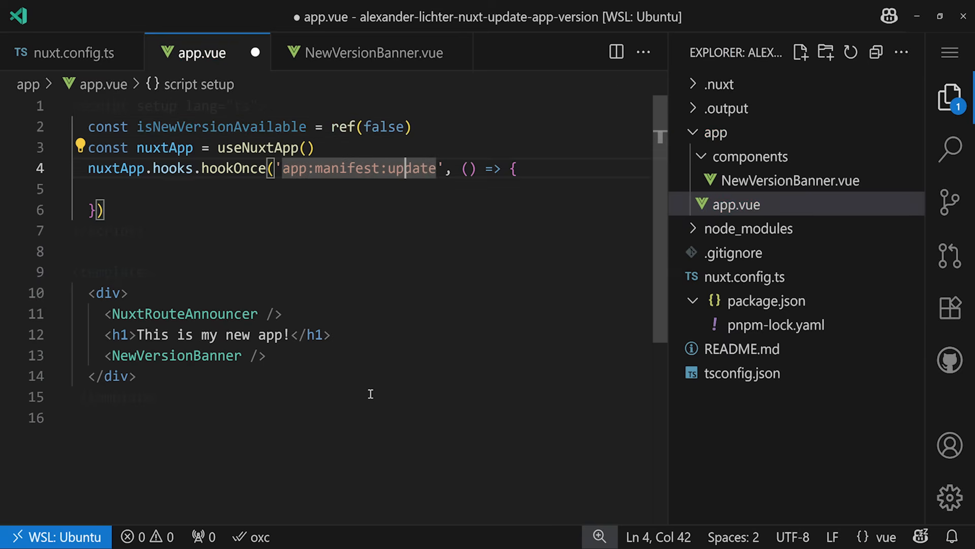
Set isNewVersionAvailable.value = true in the hook callback, then delete all script setup code
{"action": "type", "text": "isNewVersionAvailable"}
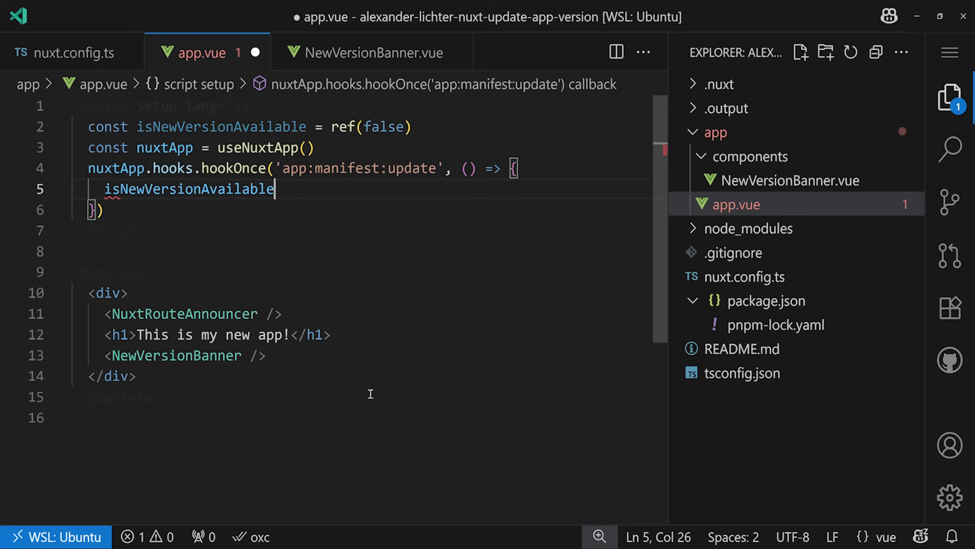
{"action": "type", "text": "= true"}
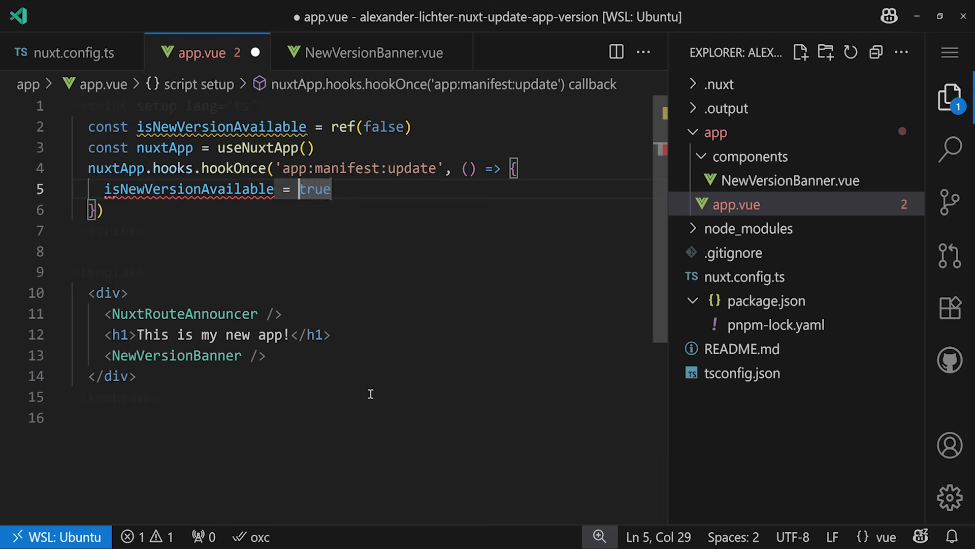
{"action": "type", "text": ".value"}
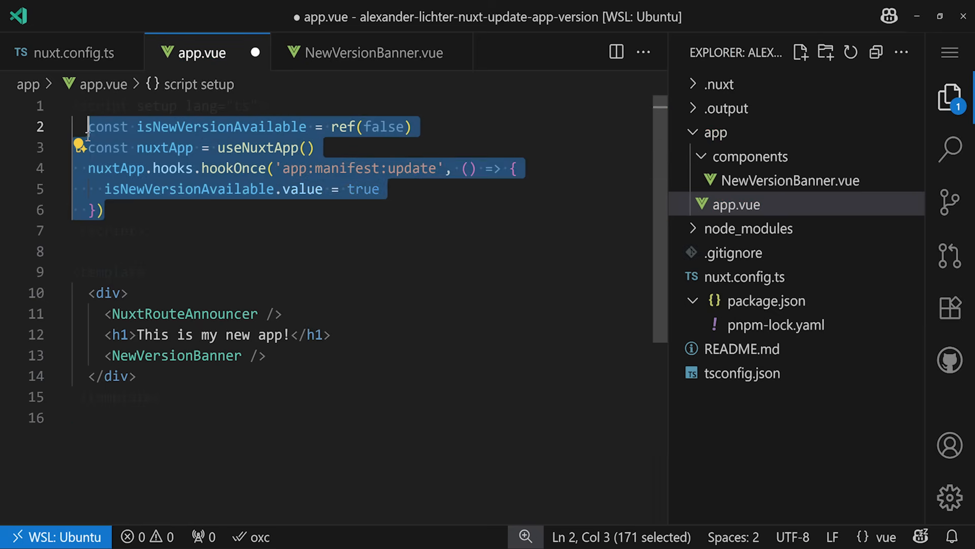
{"action": "key", "text": "Delete"}
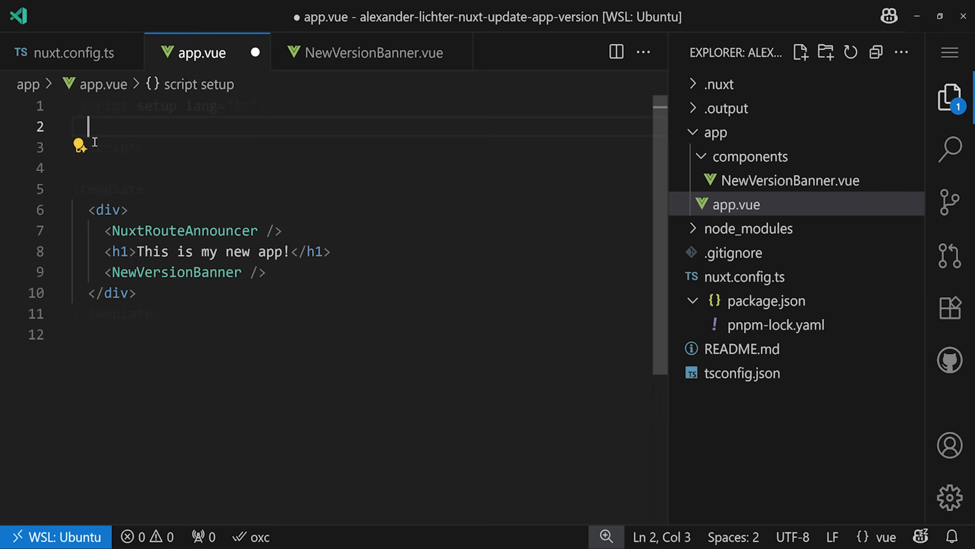